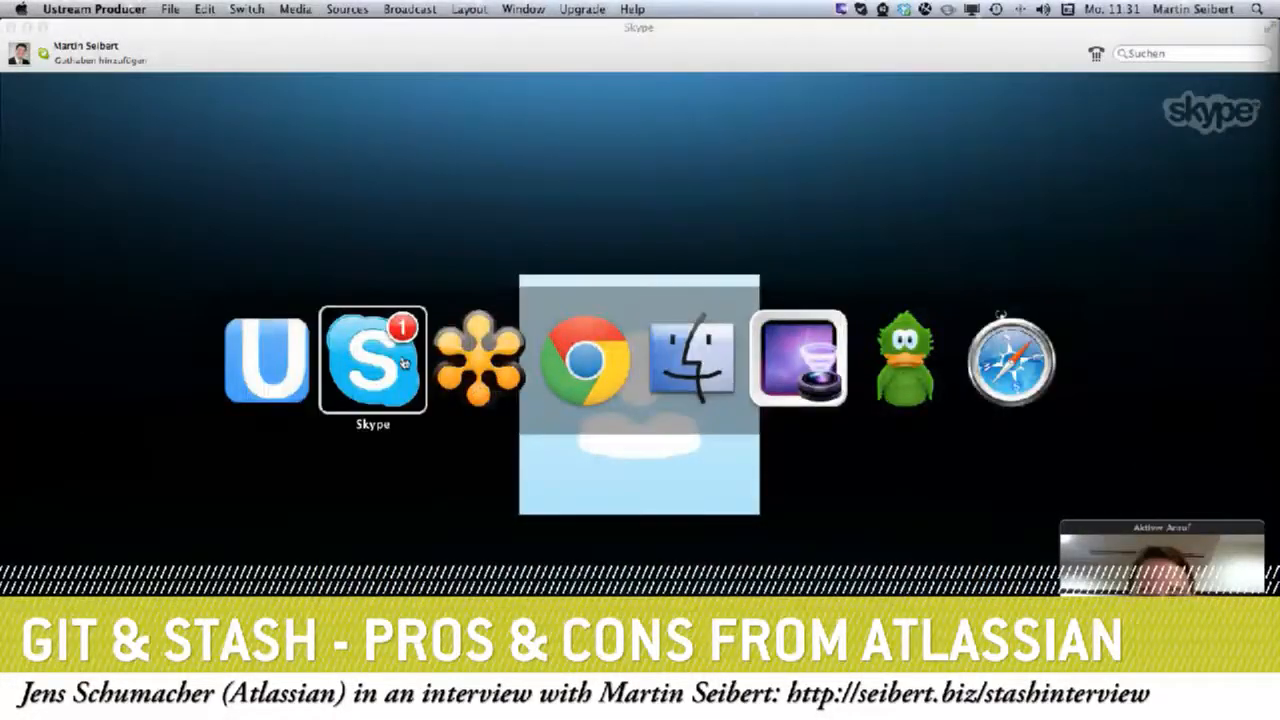
Switch the broadcast to the shared screen of the Stash Administration overview
click(590, 360)
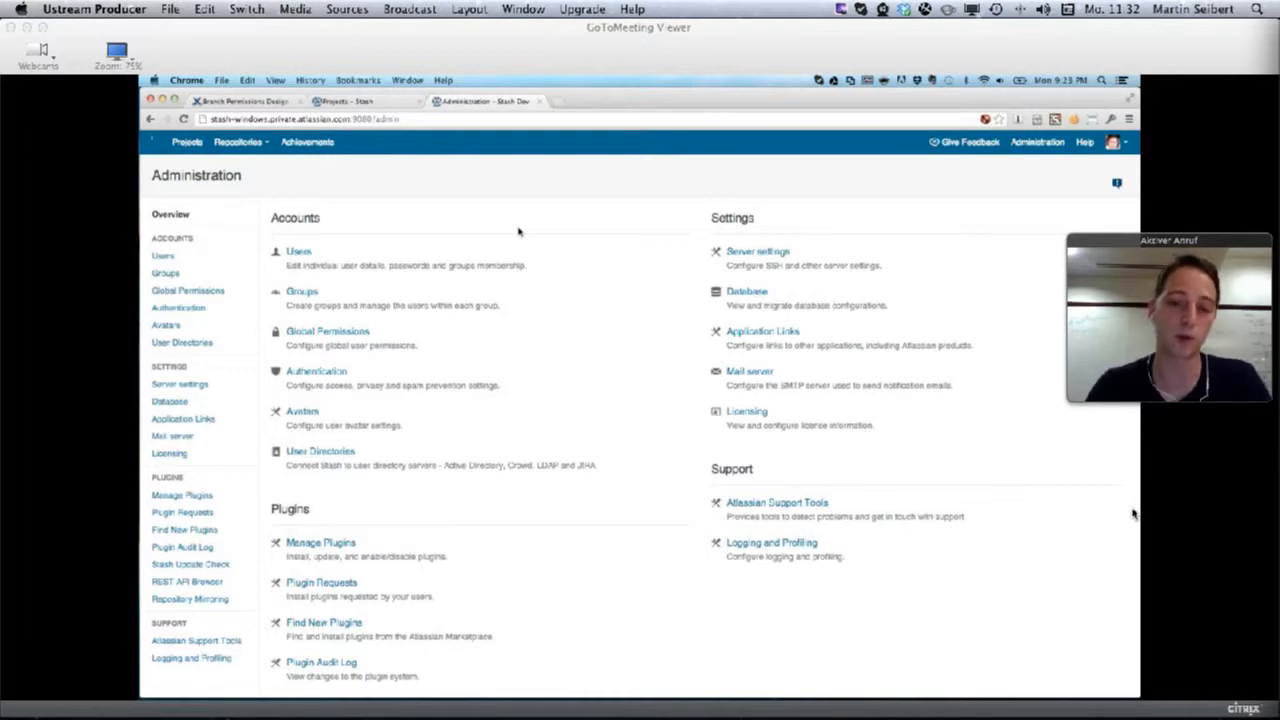
mouse_move(488, 224)
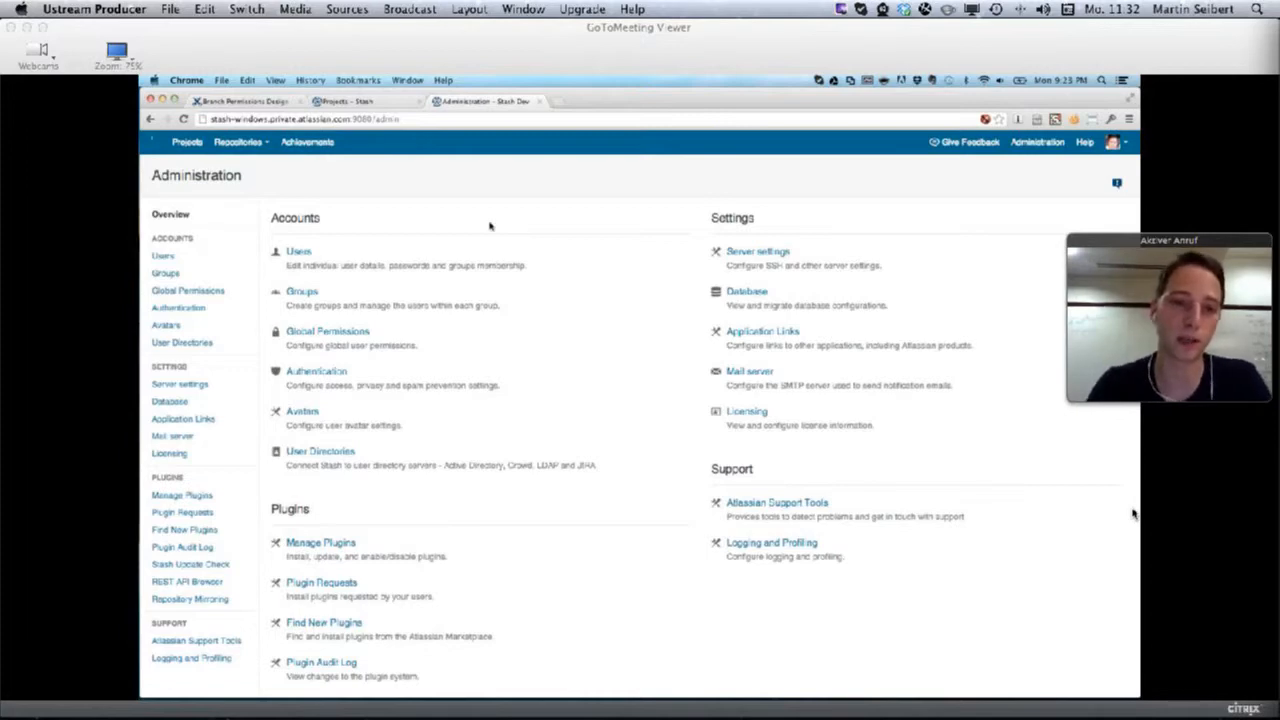
mouse_move(690, 170)
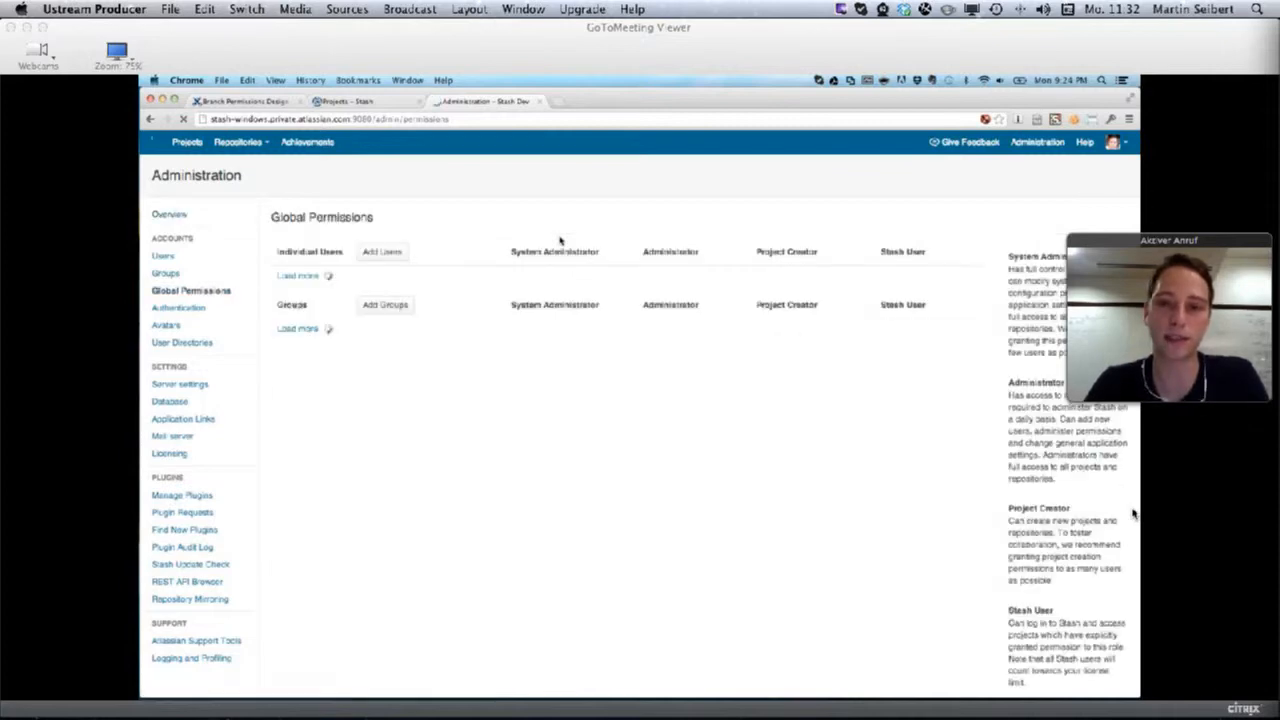
Load the remaining users on the Global Permissions page to show all permission levels
click(296, 274)
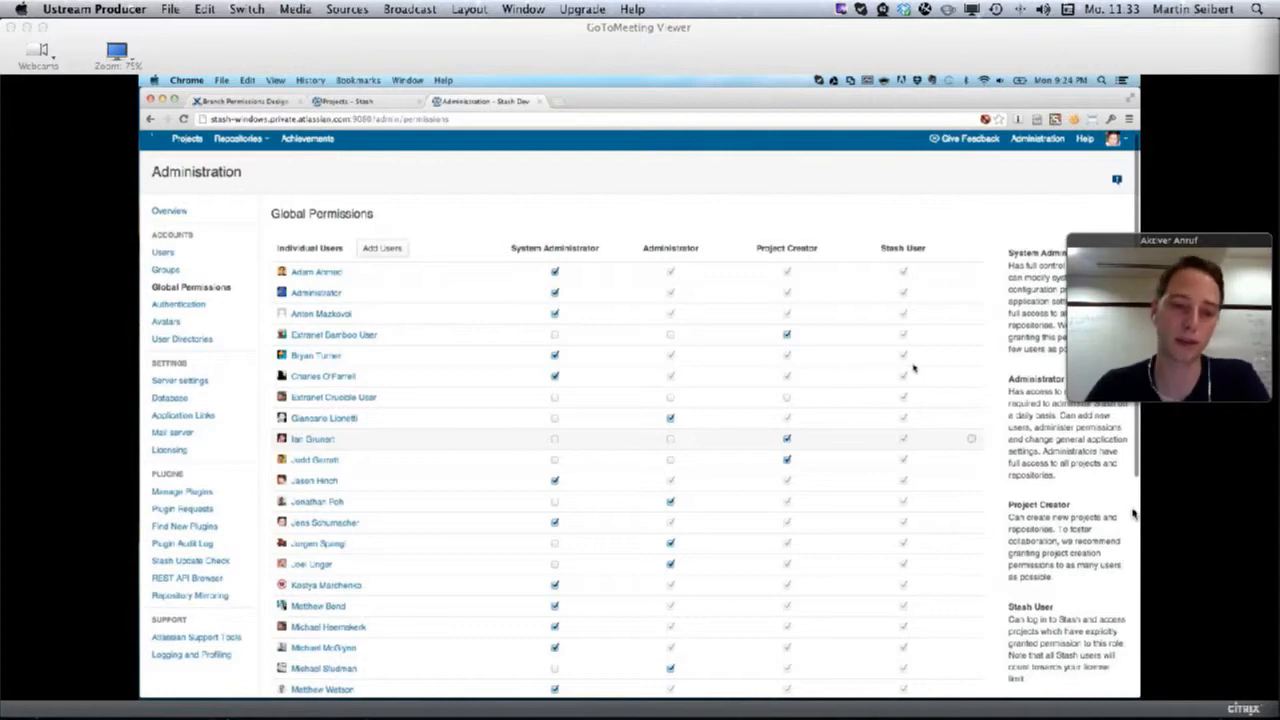
Scroll the permissions table before returning to the Administration overview
scroll(down, 3)
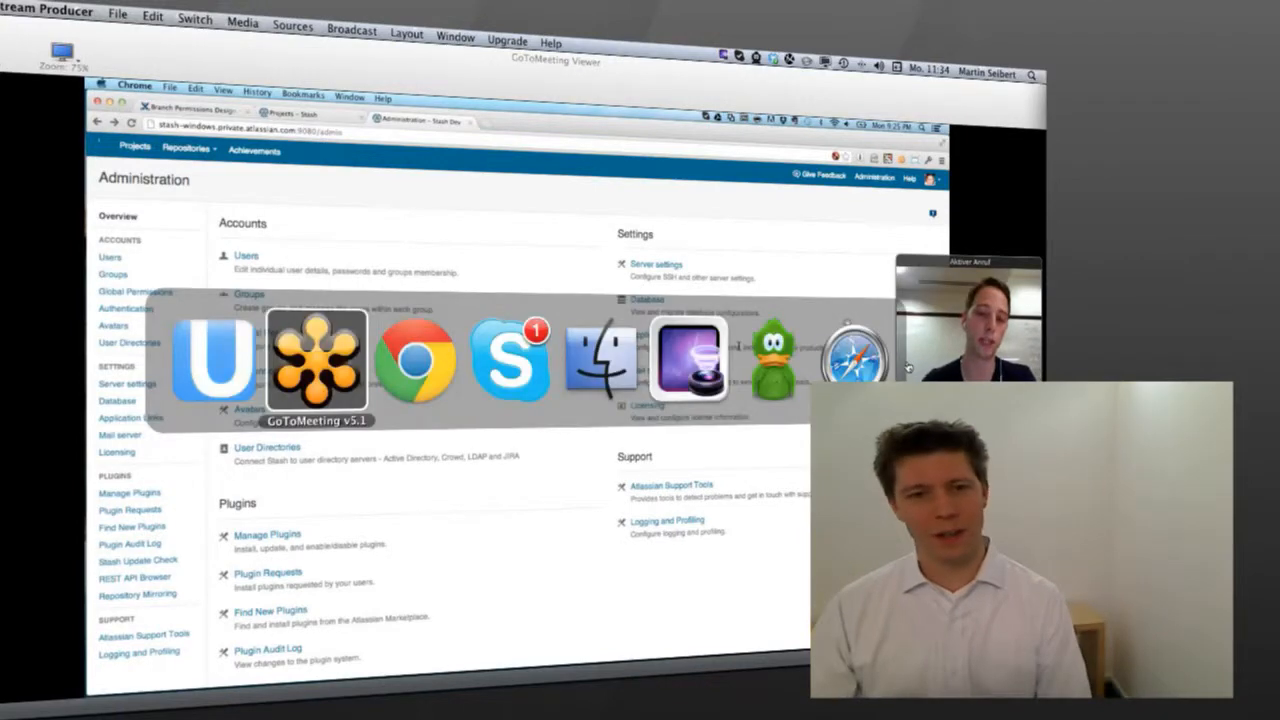
click(512, 360)
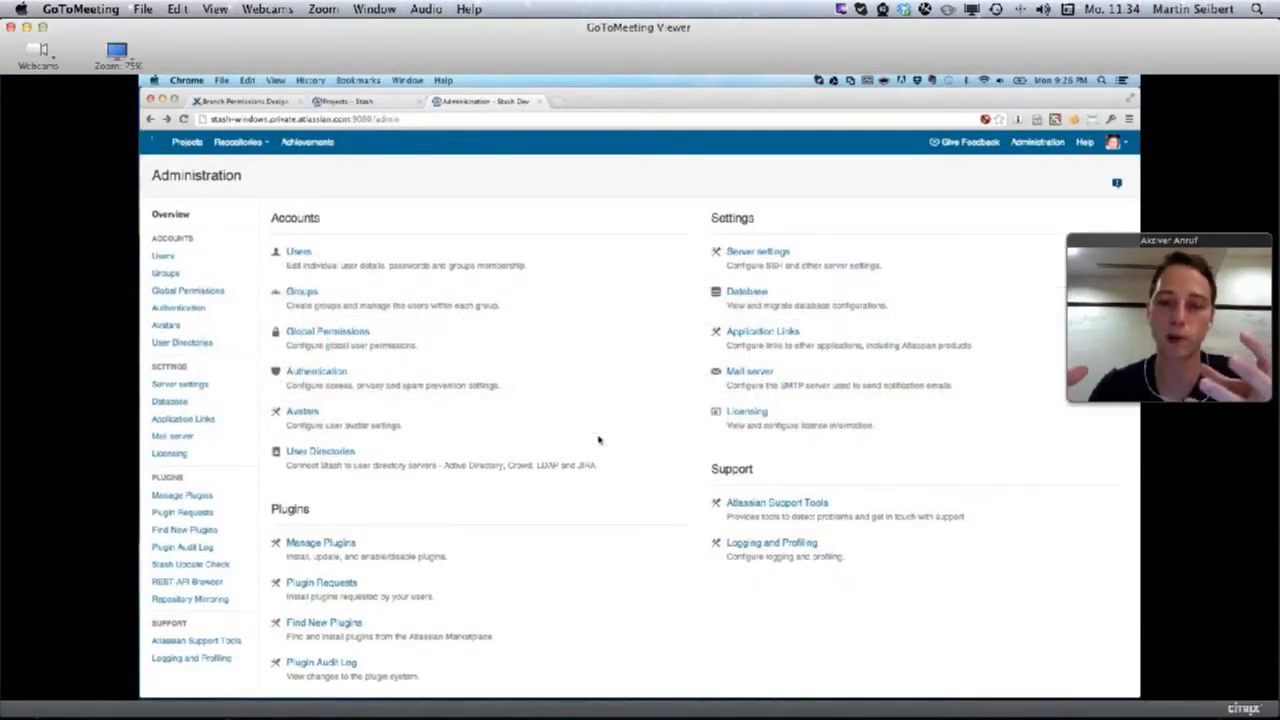
mouse_move(936, 668)
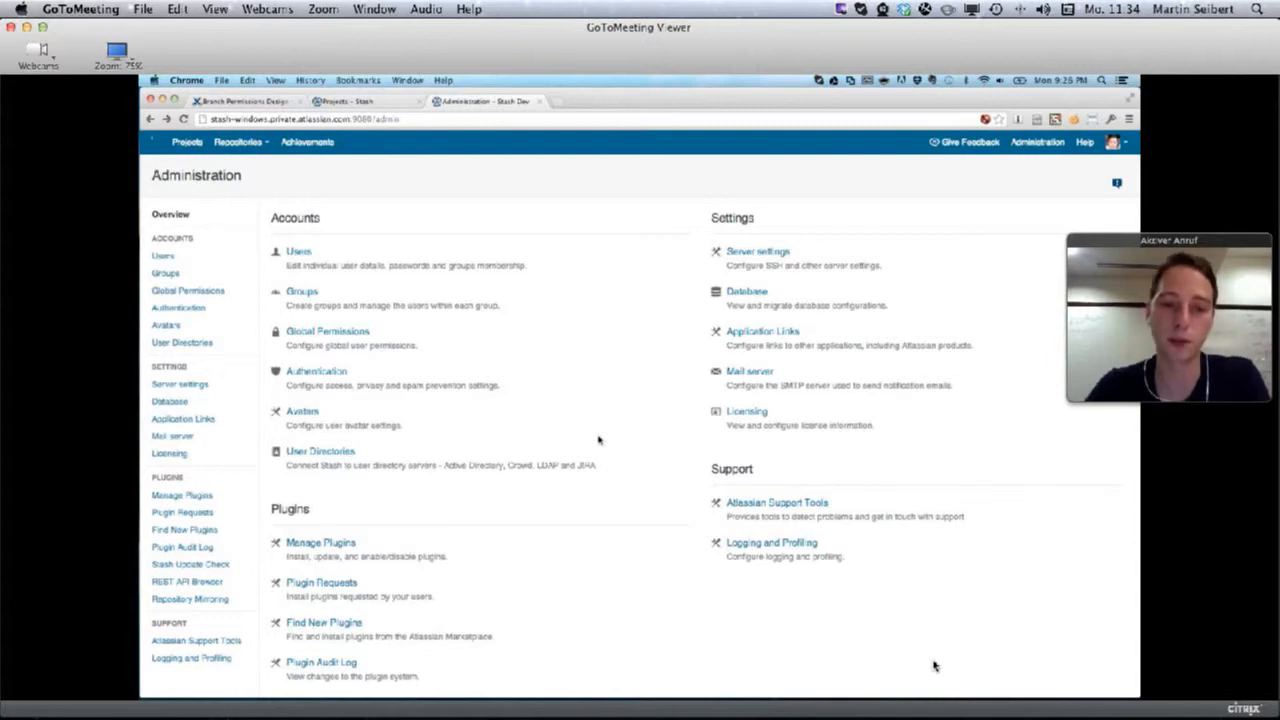
mouse_move(664, 388)
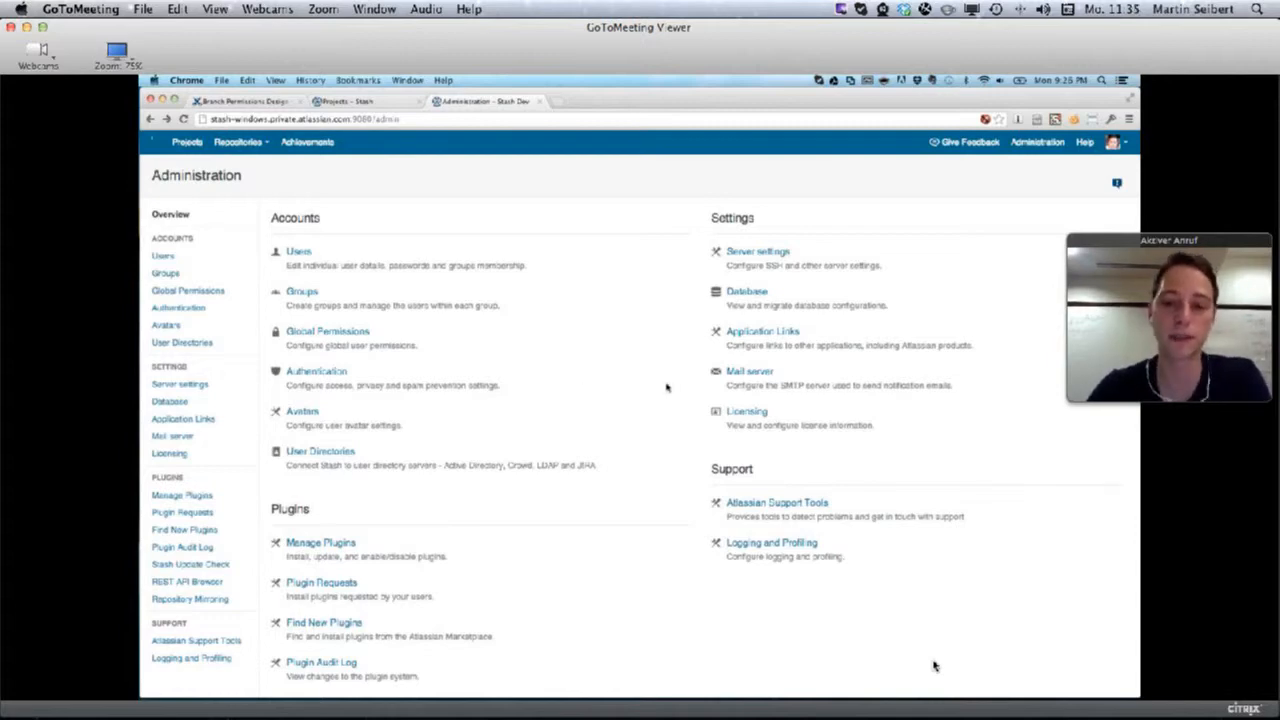
mouse_move(628, 388)
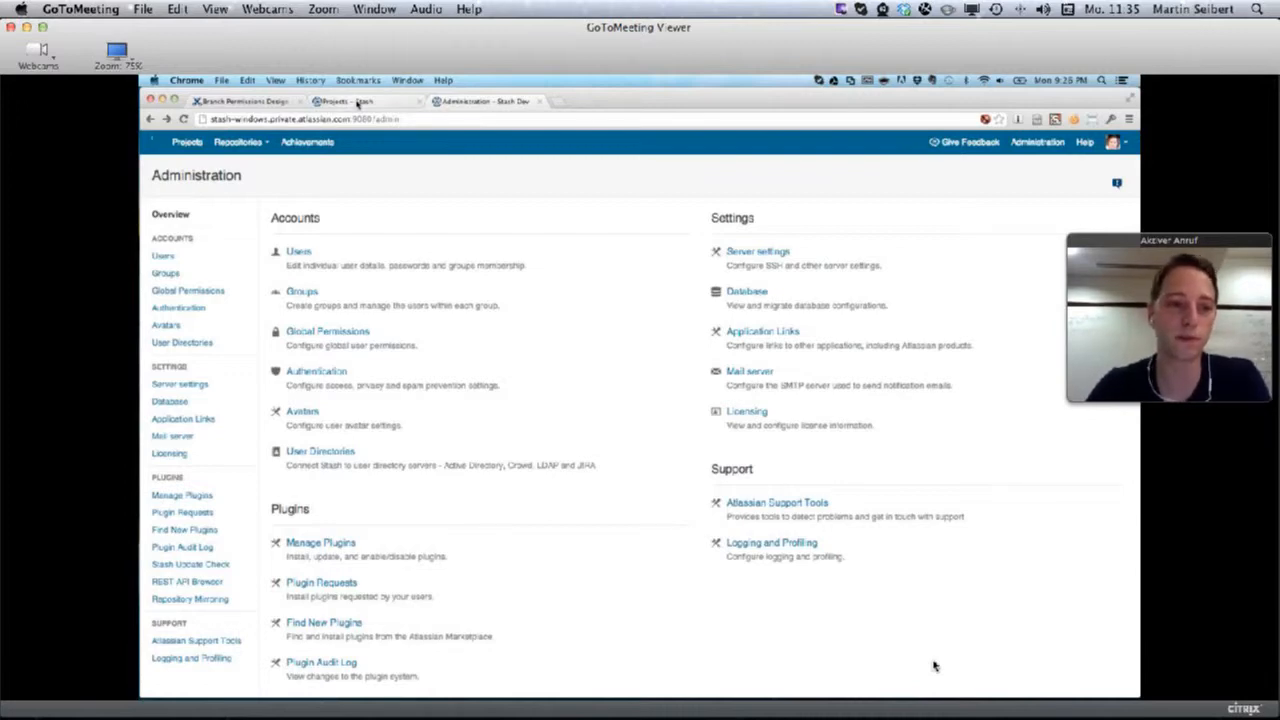
Browse from the Projects list into the Confluence project's confluence repository files
click(344, 100)
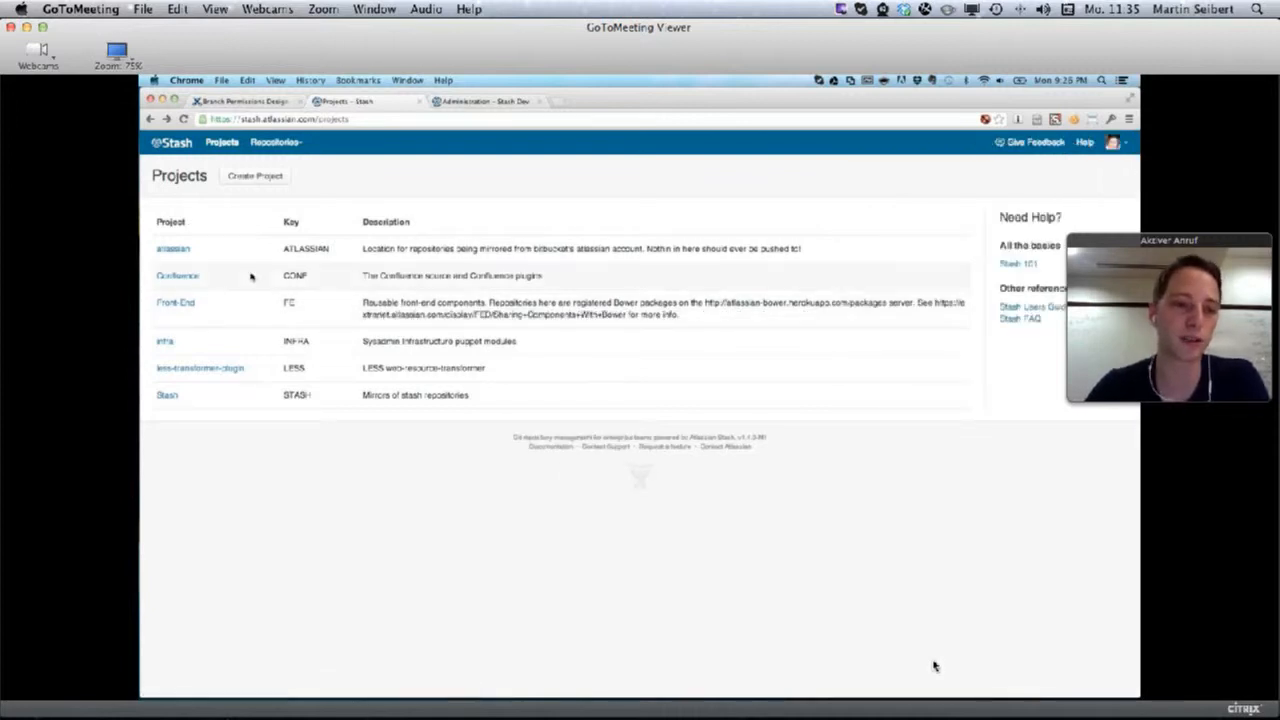
click(178, 276)
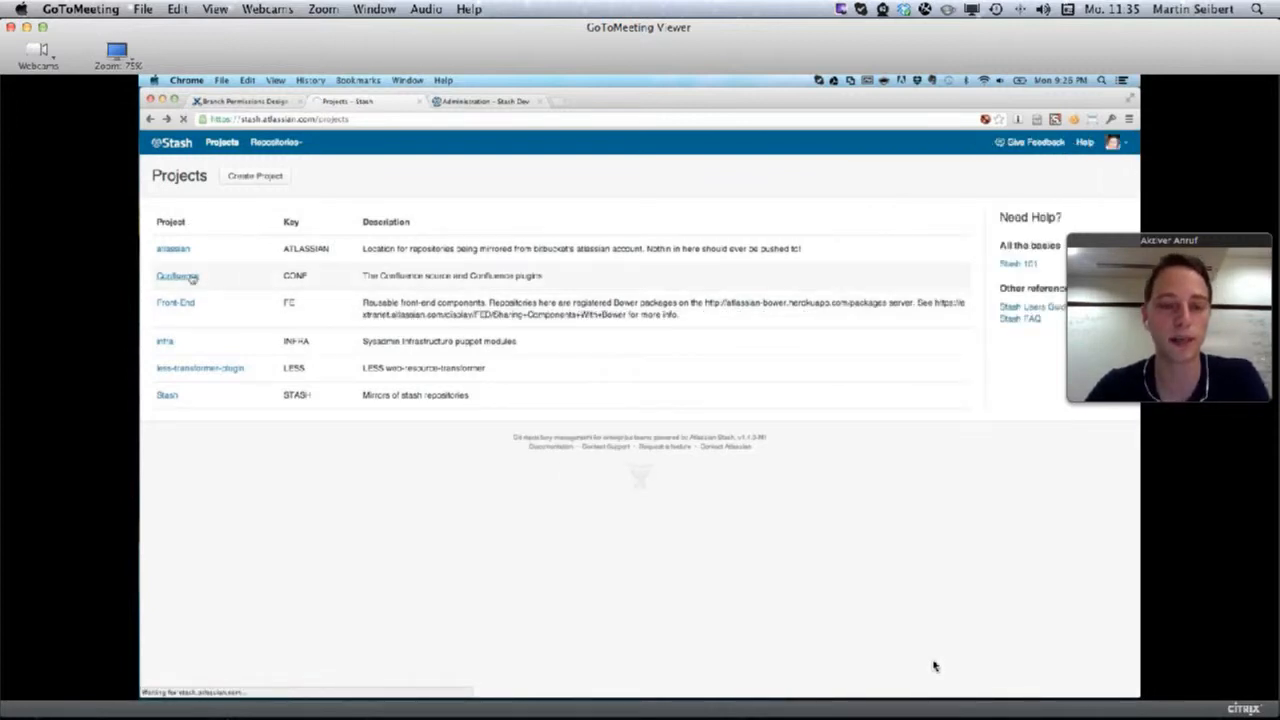
click(174, 276)
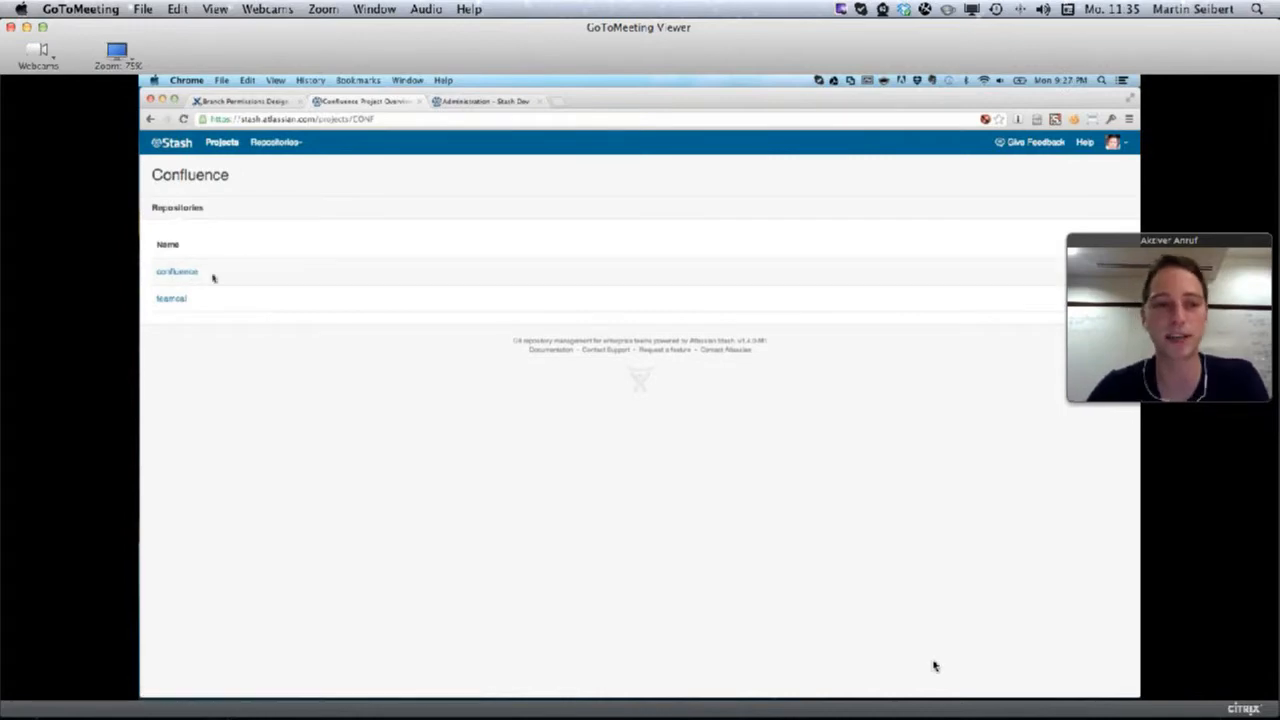
mouse_move(174, 276)
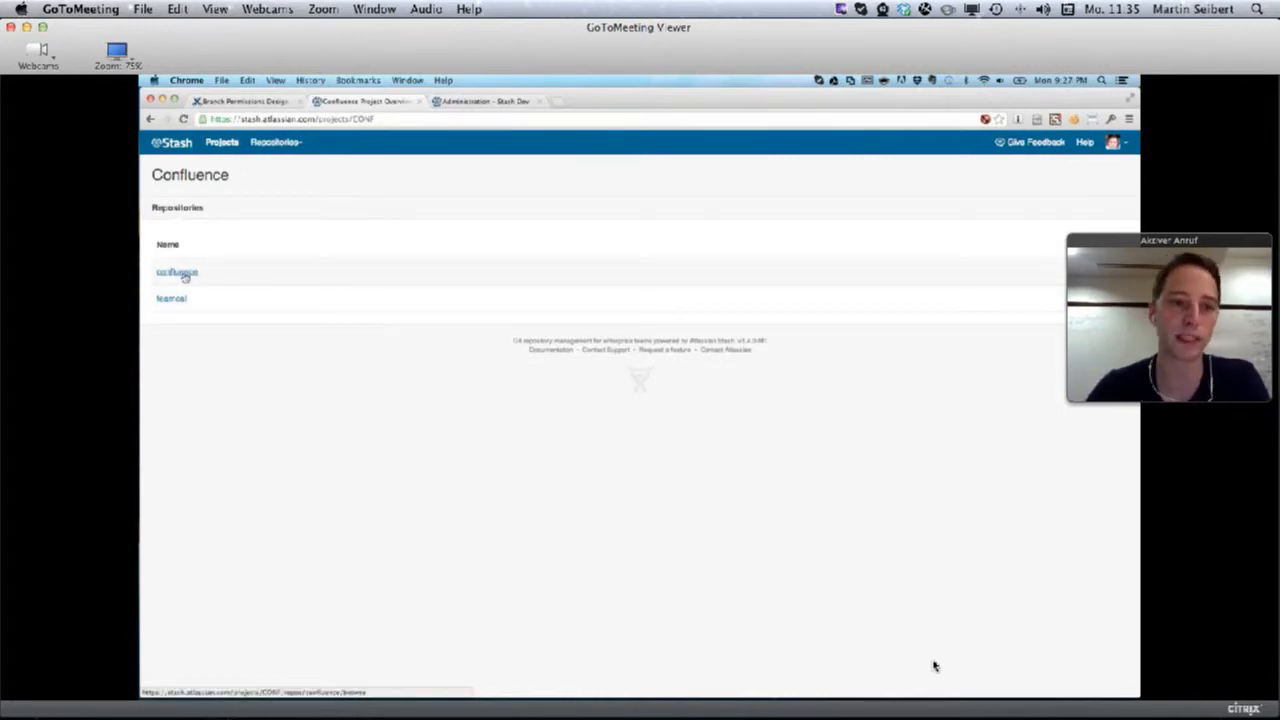
click(176, 272)
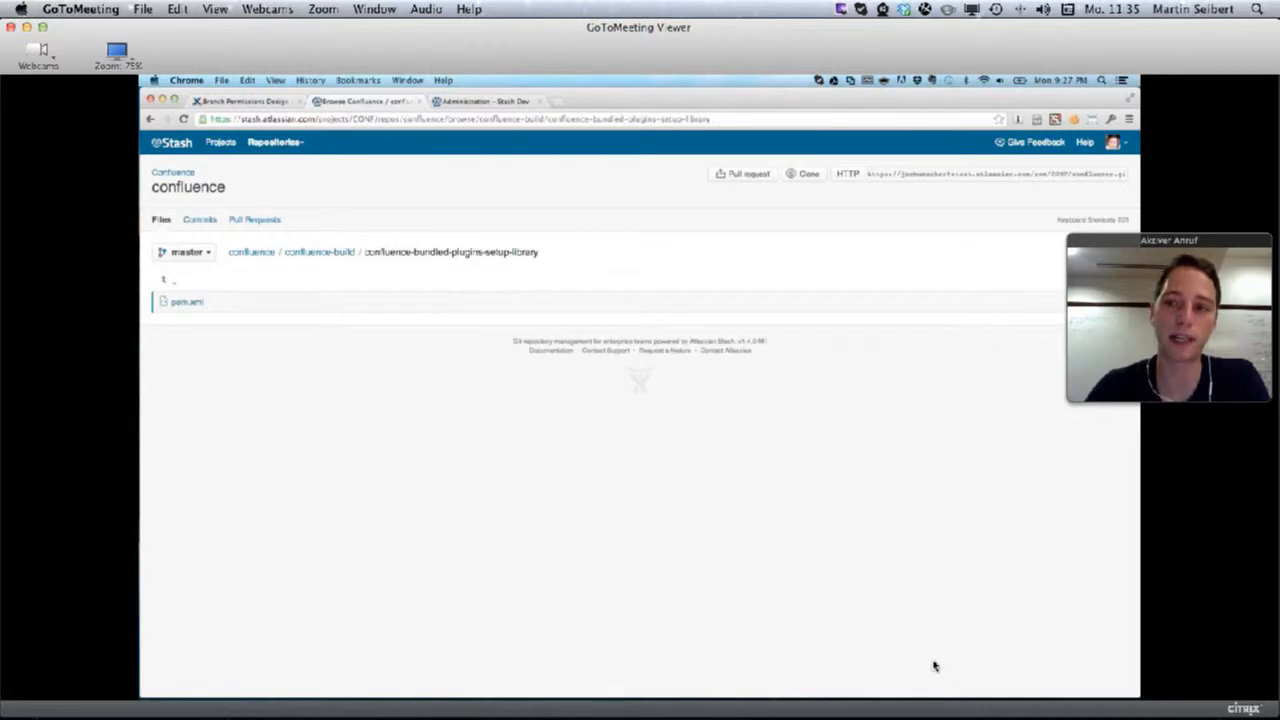
Search the file finder for 'space' and open SpaceLabelManager.java
click(252, 252)
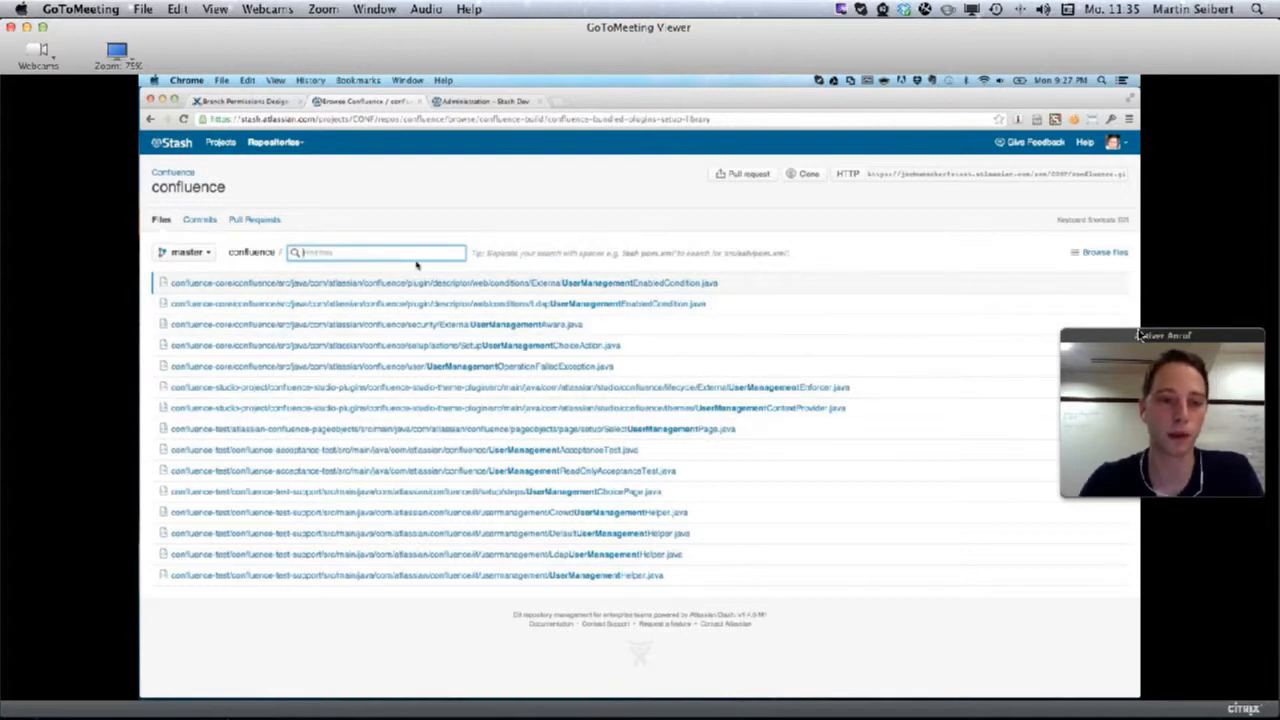
text(spare)
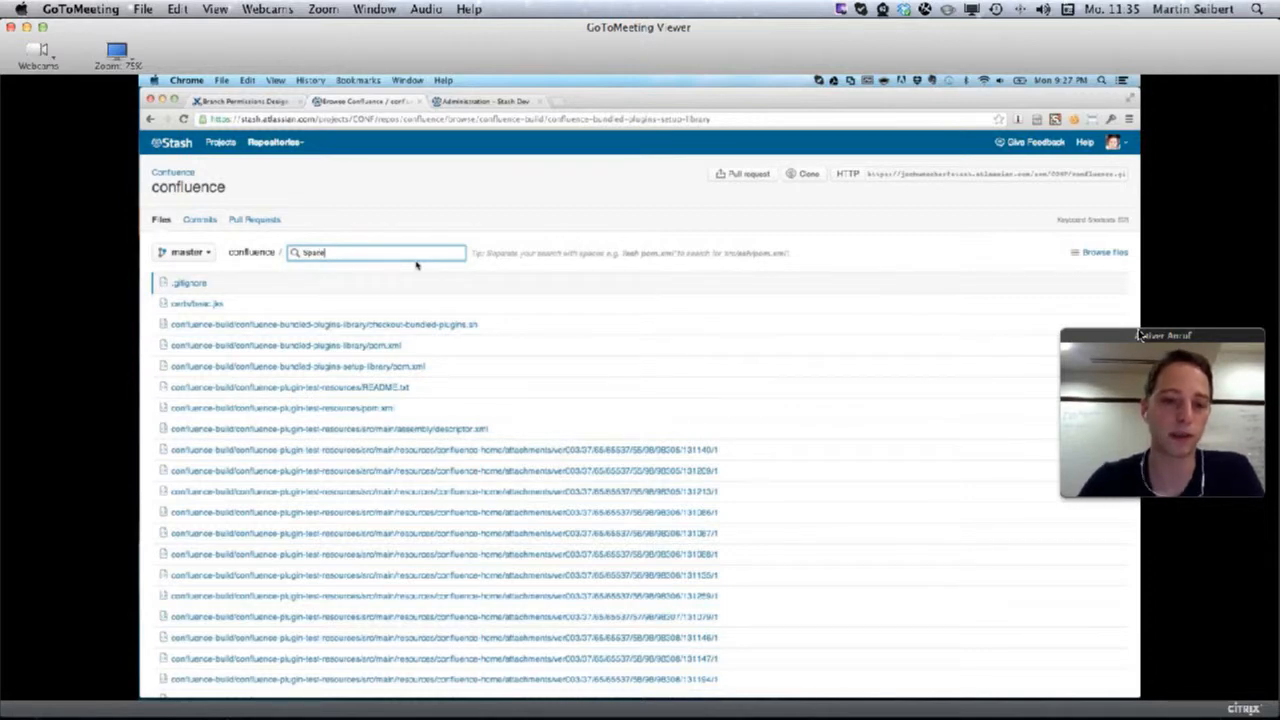
text(space)
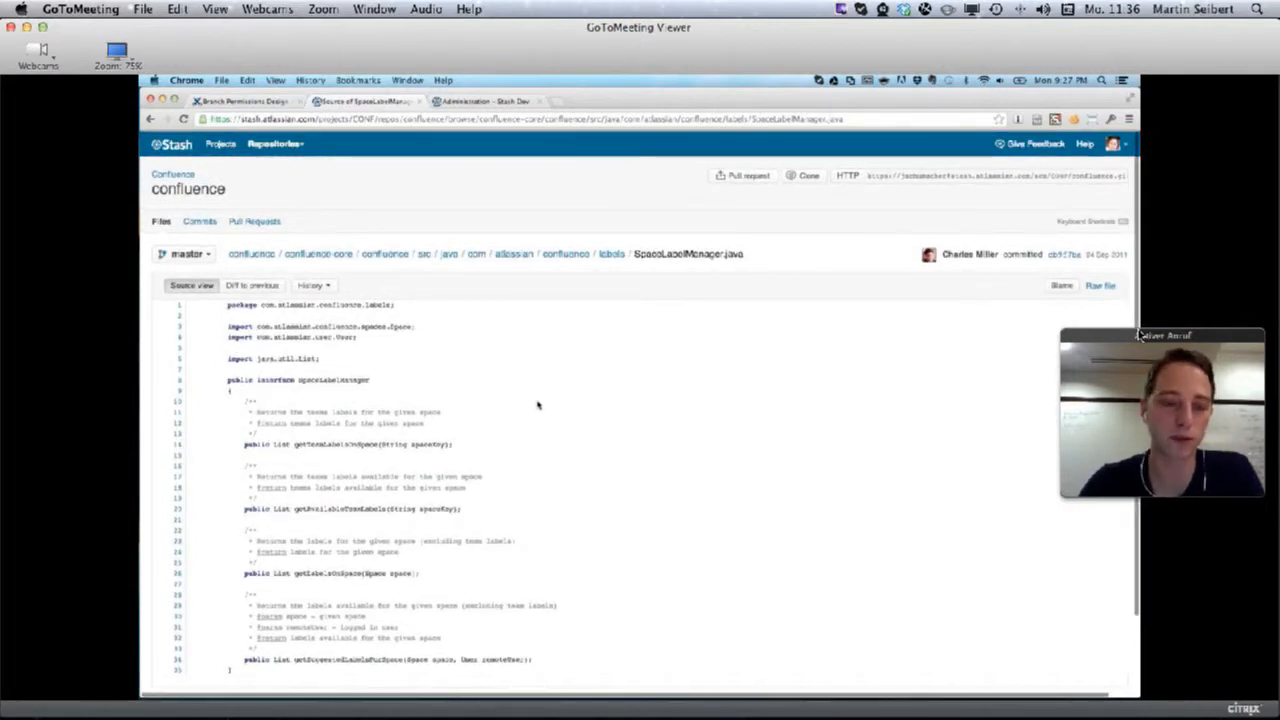
View the file's diff to previous, go up to labels, then show the repository's commit history
click(252, 284)
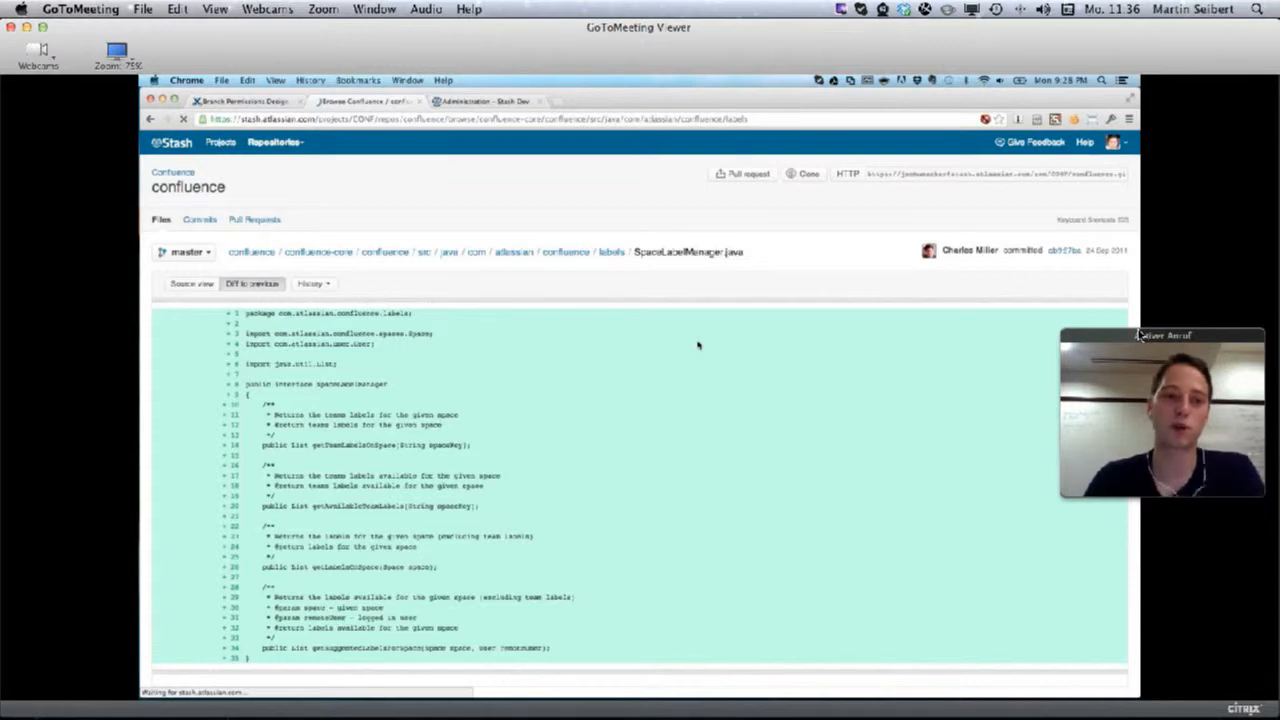
click(612, 252)
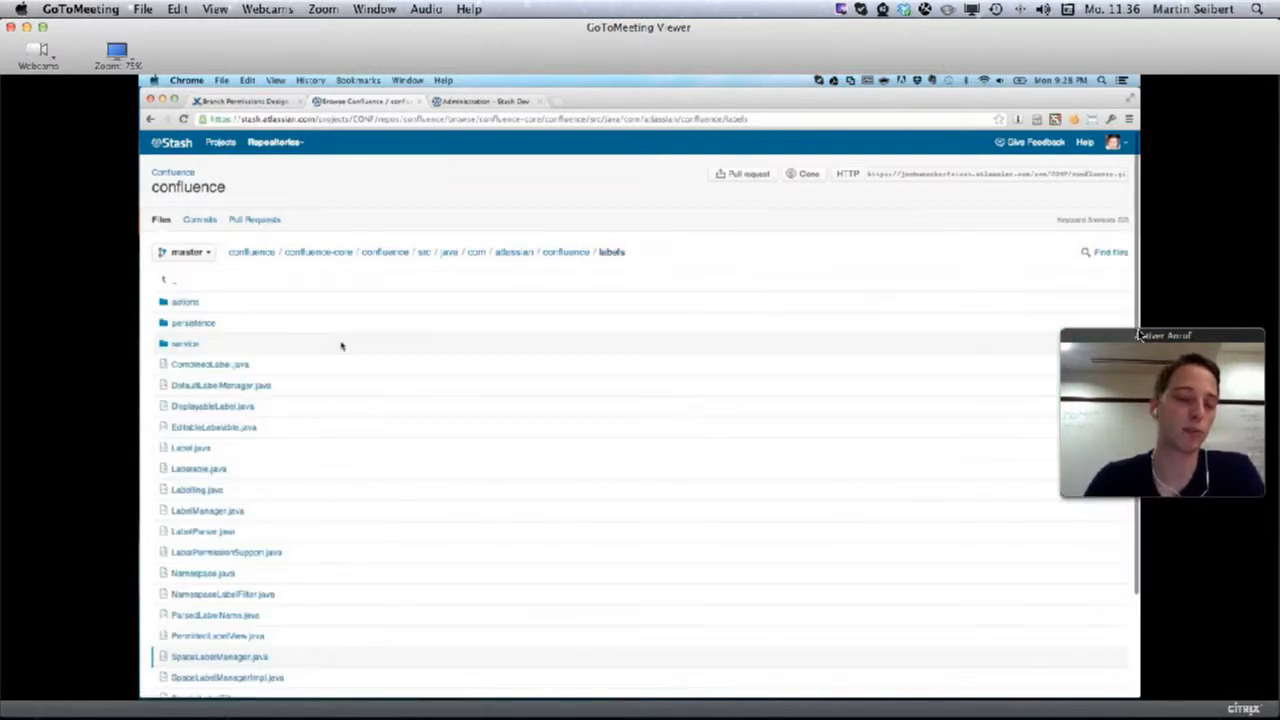
click(186, 252)
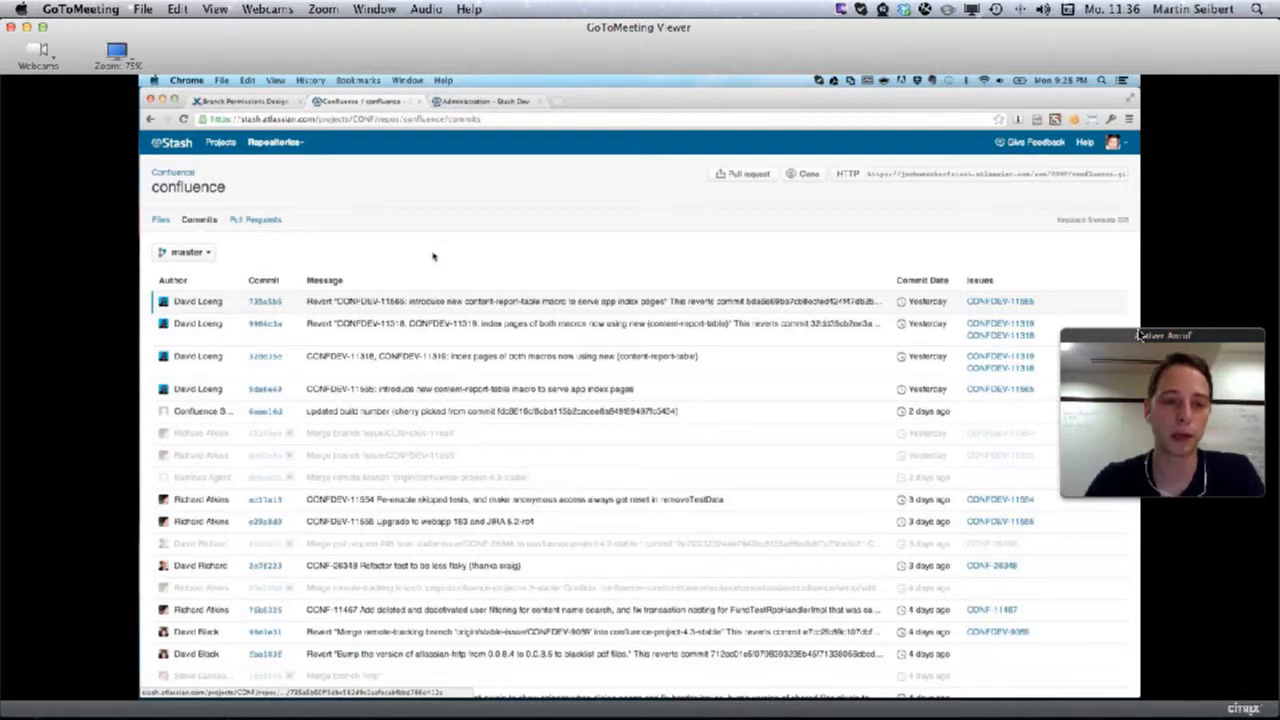
scroll(down, 3)
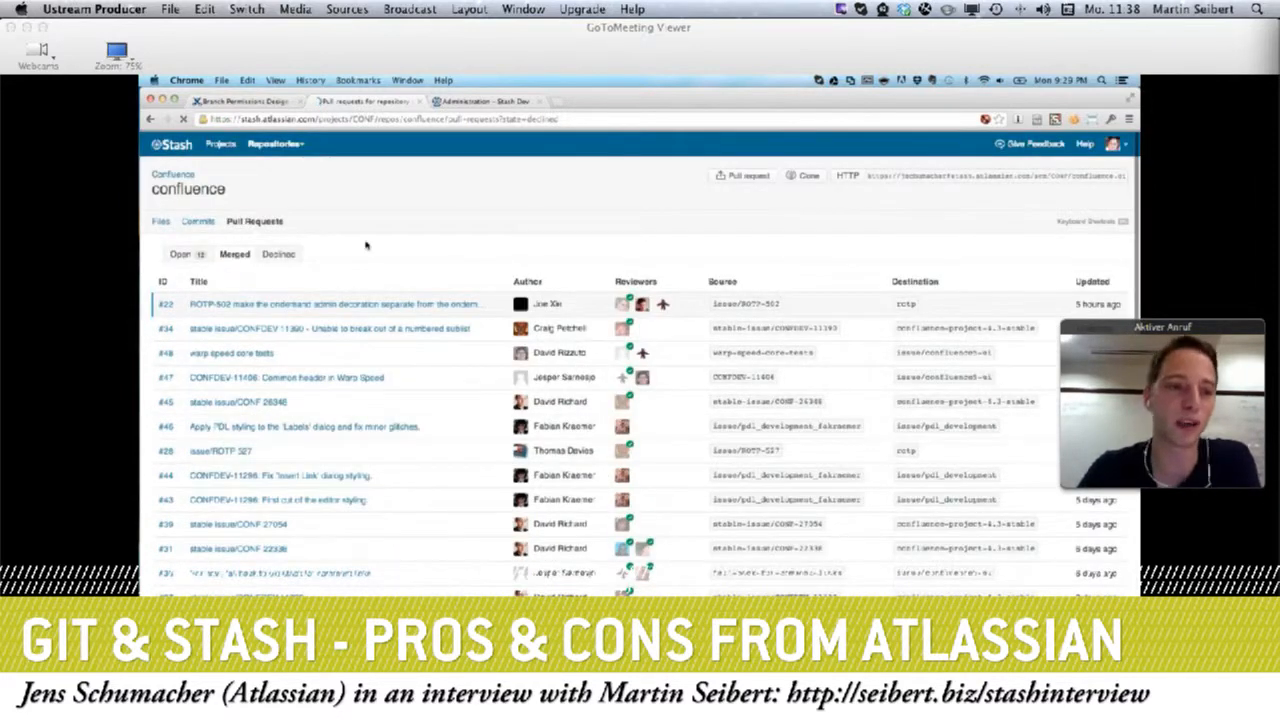
Toggle to declined pull requests and back to the full list of open ones
click(180, 252)
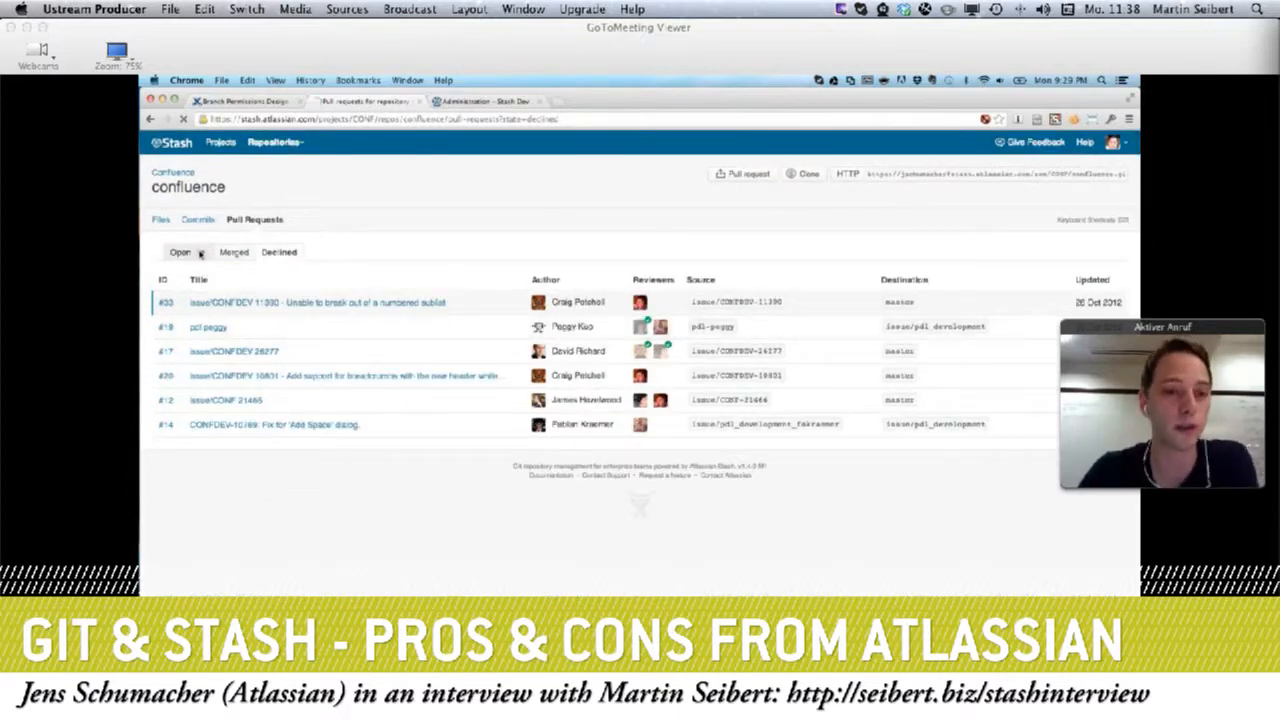
click(180, 252)
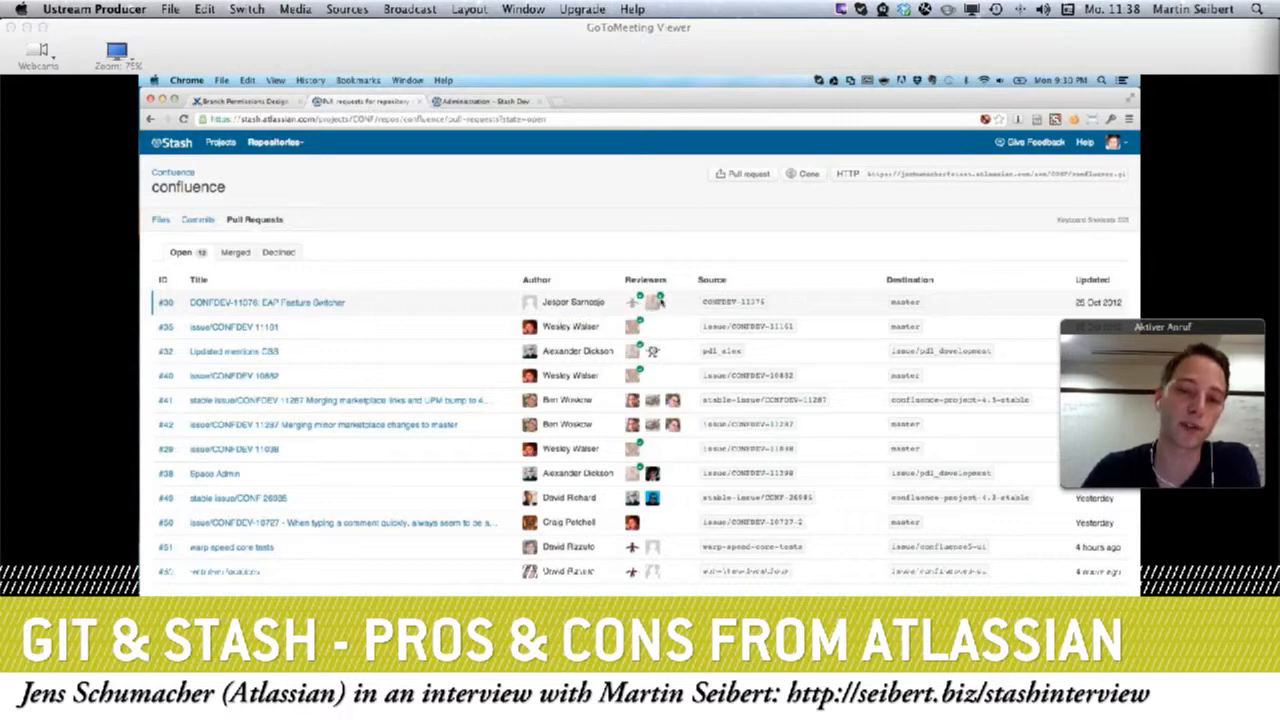
mouse_move(634, 352)
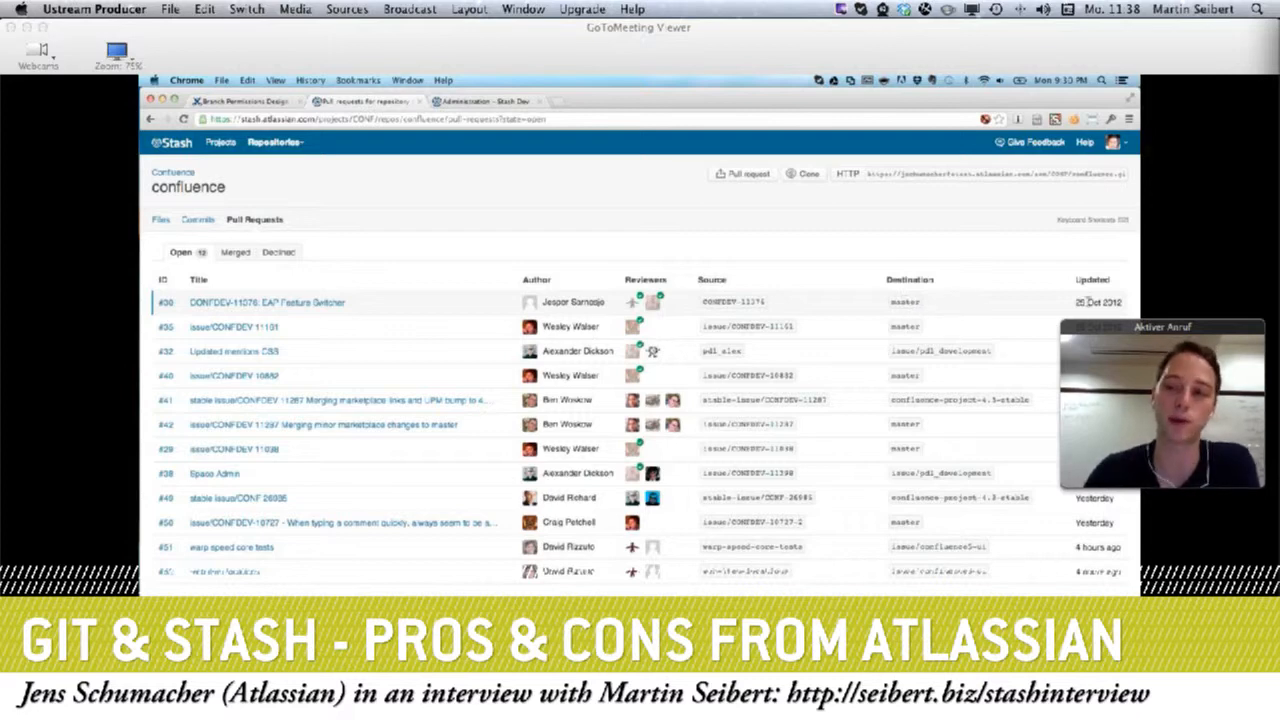
mouse_move(332, 288)
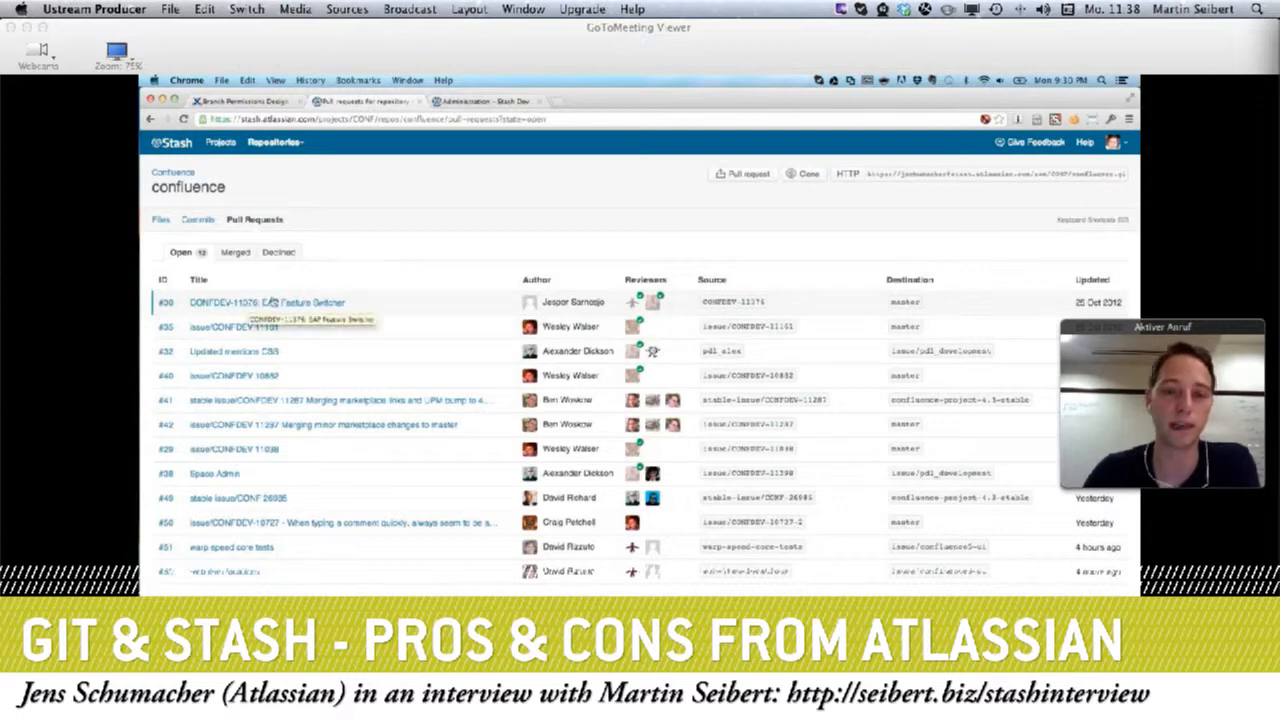
mouse_move(436, 296)
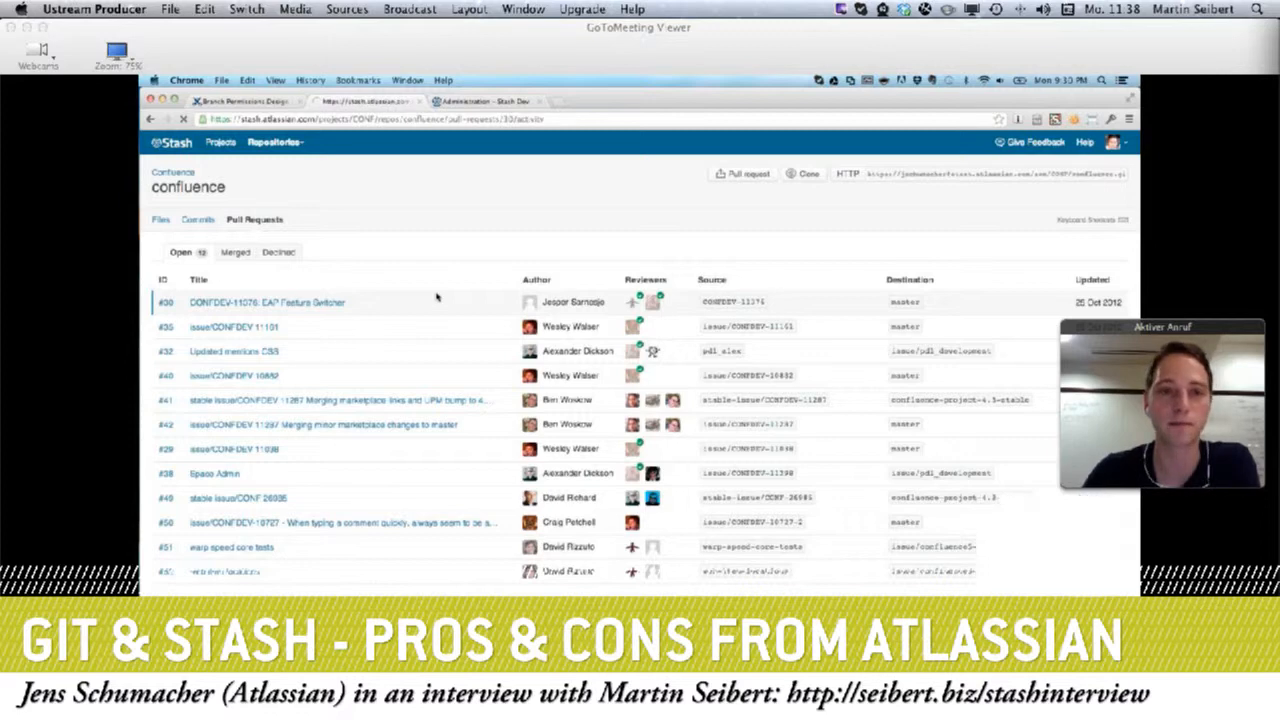
click(268, 302)
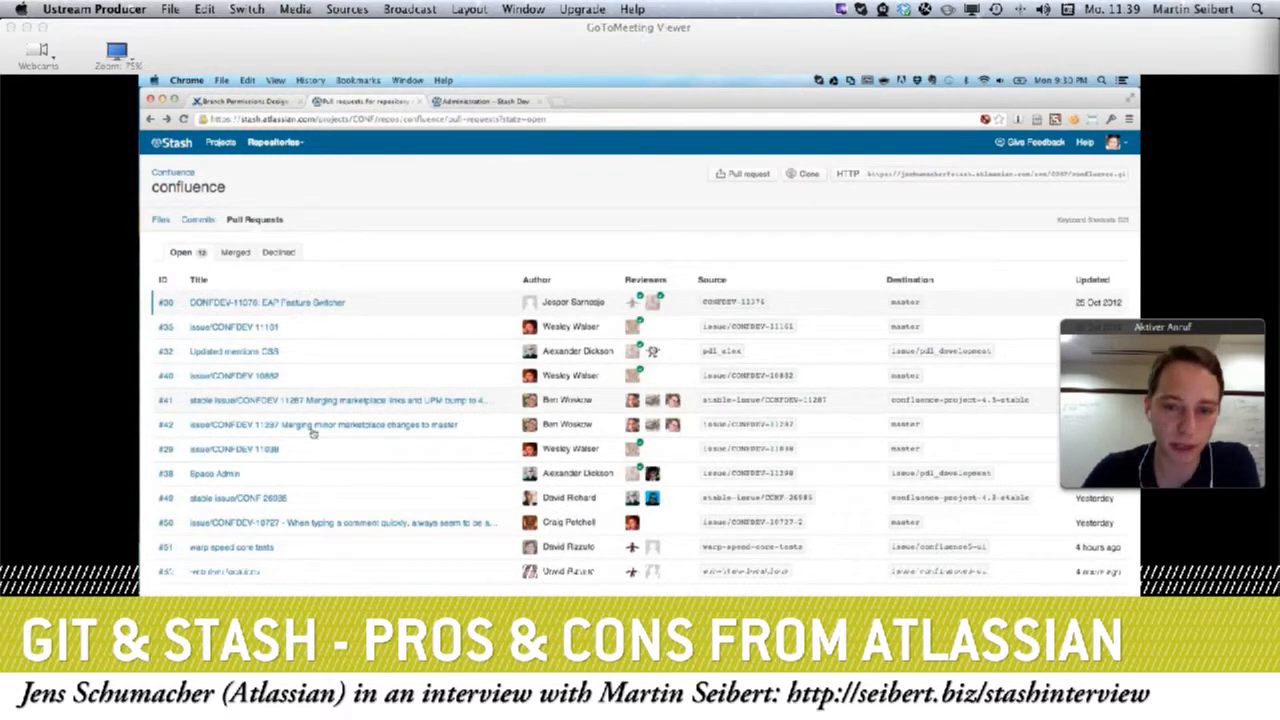
mouse_move(212, 474)
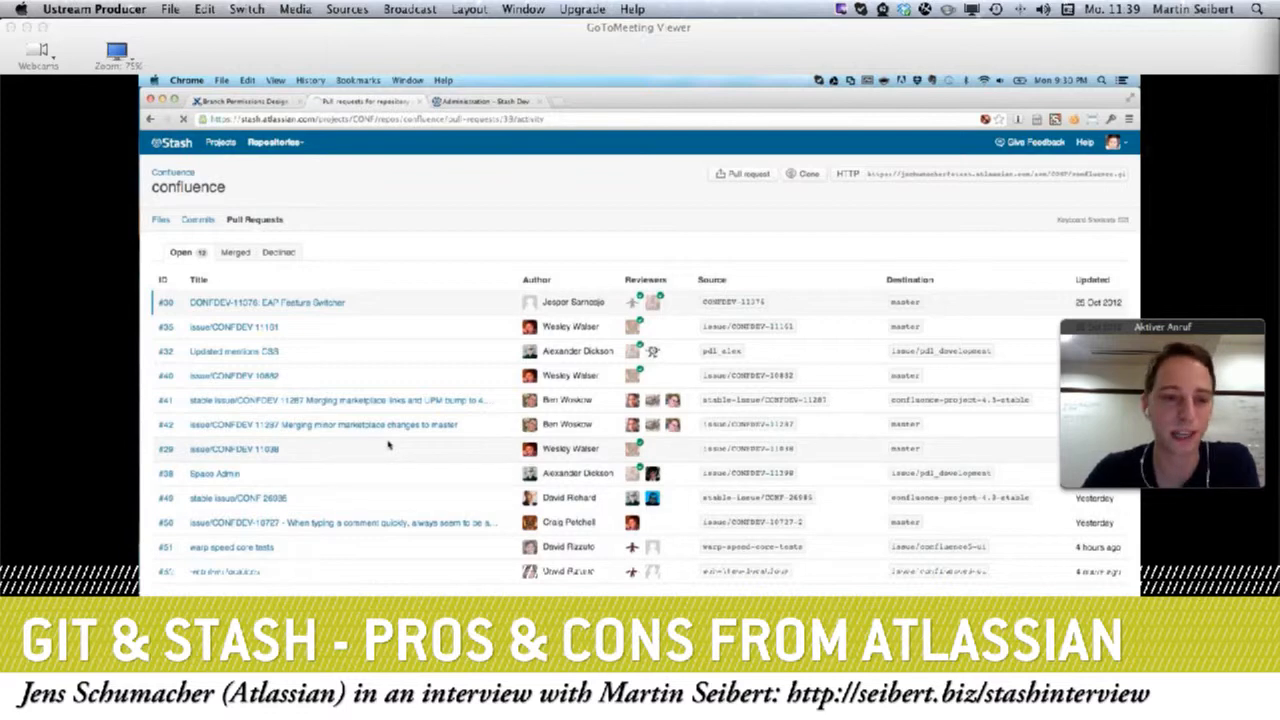
Open the Space Admin pull request and start editing its details
click(214, 474)
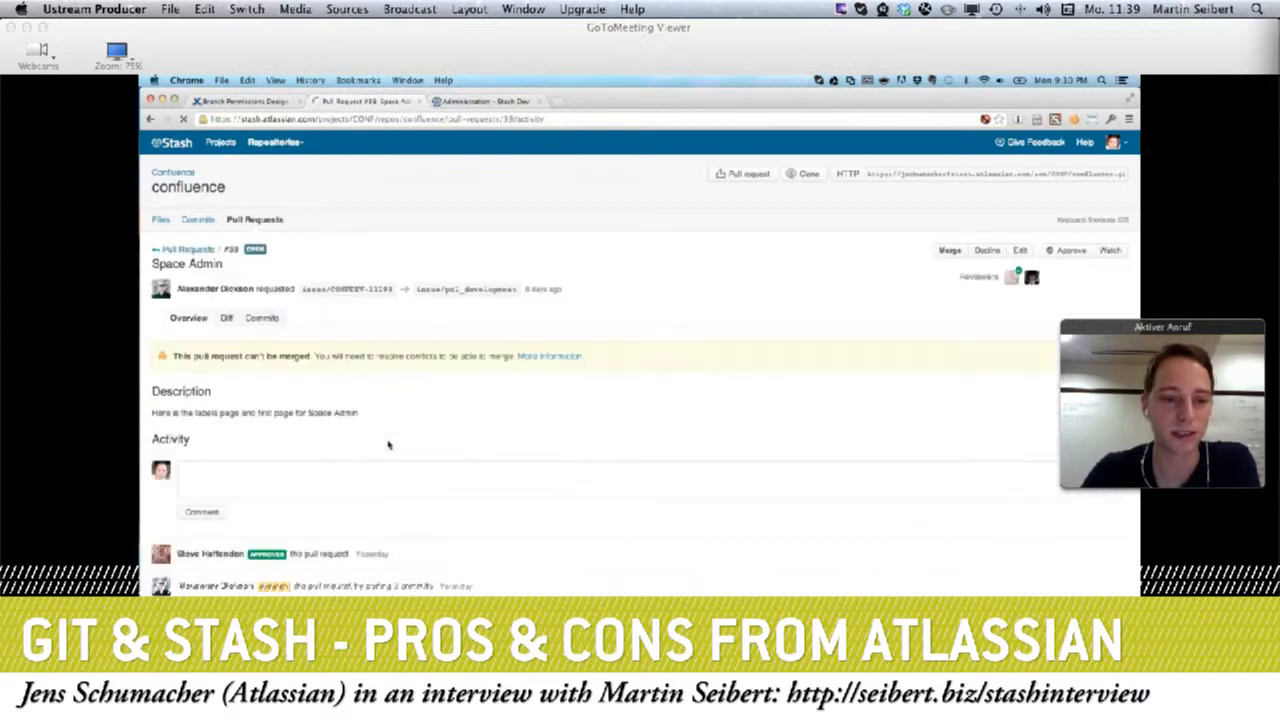
scroll(down, 3)
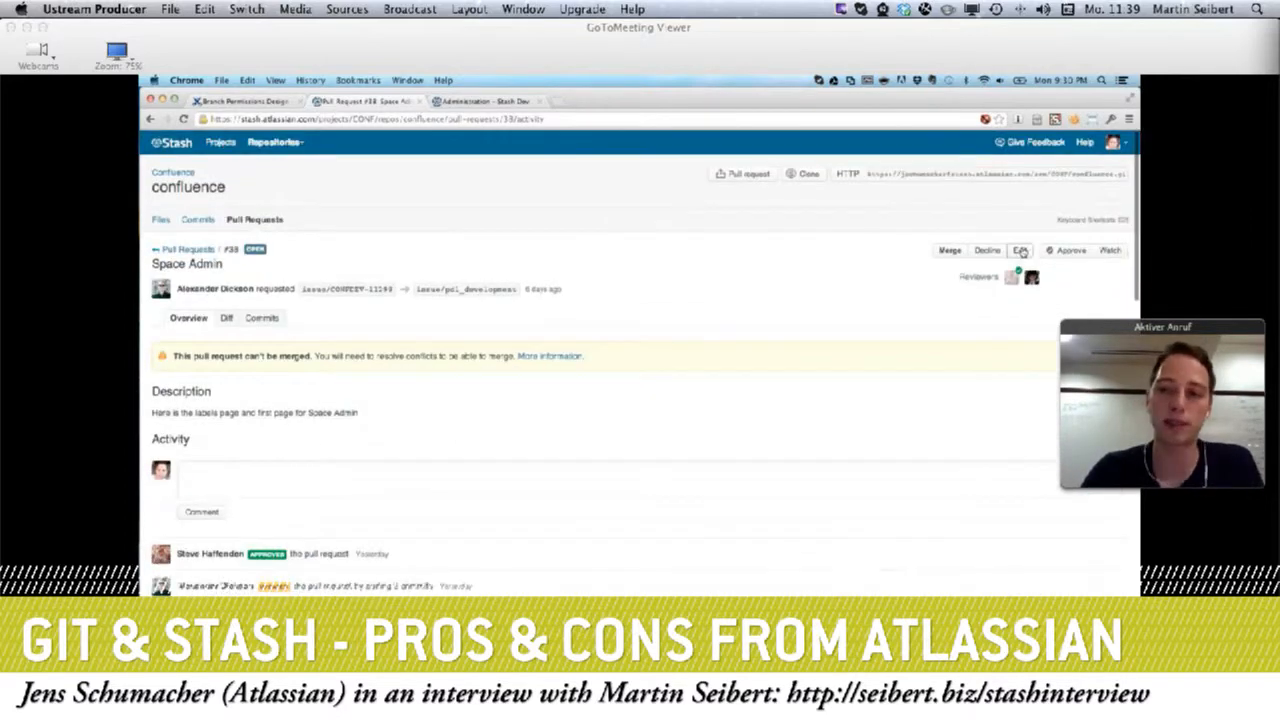
click(1020, 250)
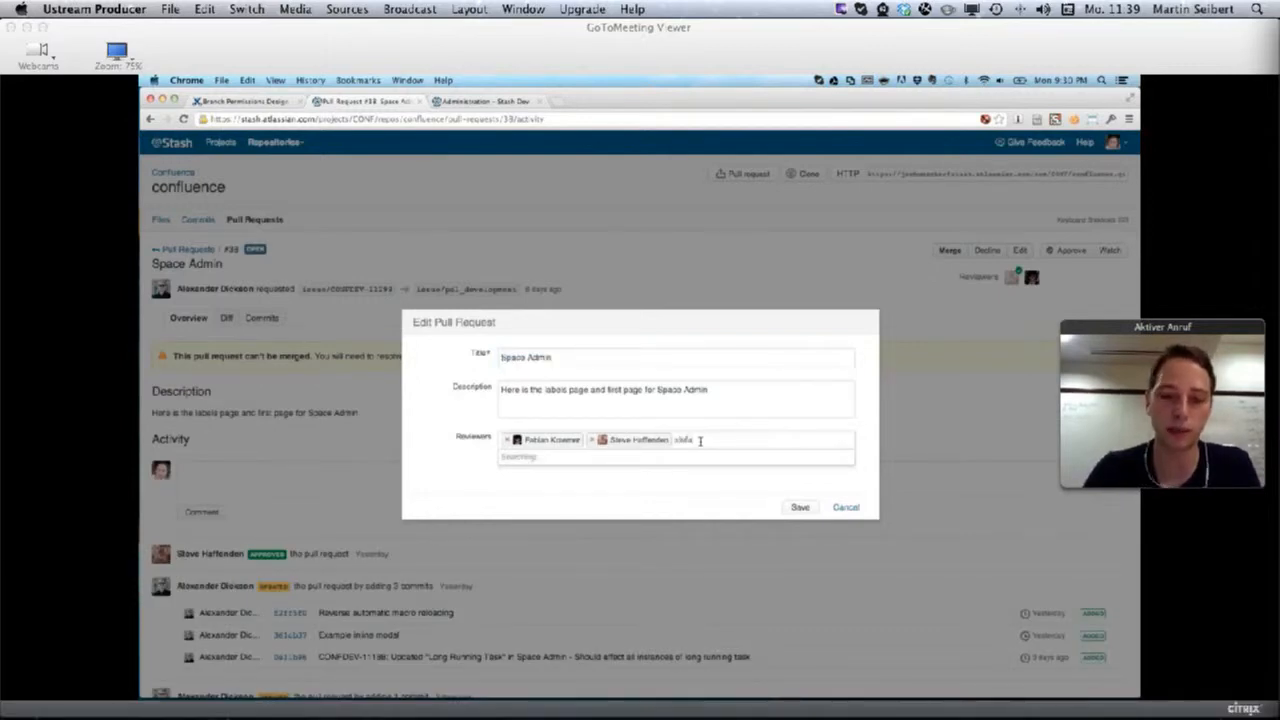
Try adding reviewer 'stefa' from the suggestions, then cancel the edit unchanged
text(stefa)
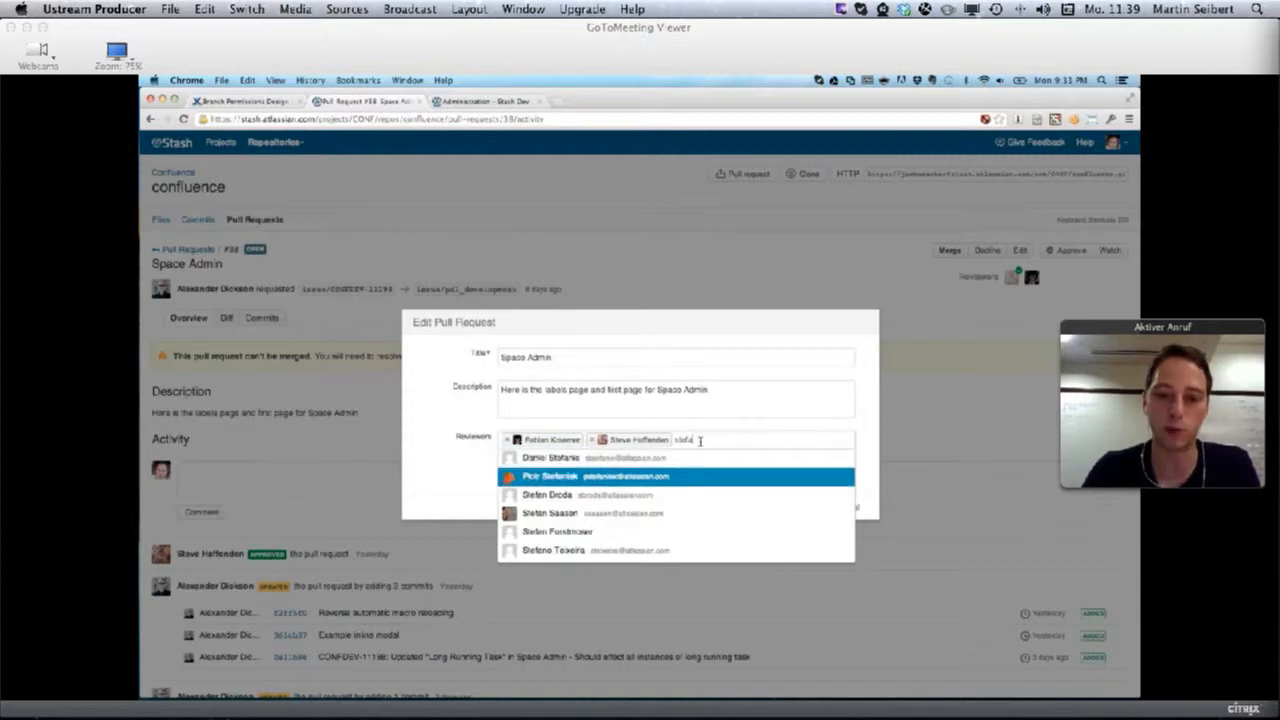
click(580, 508)
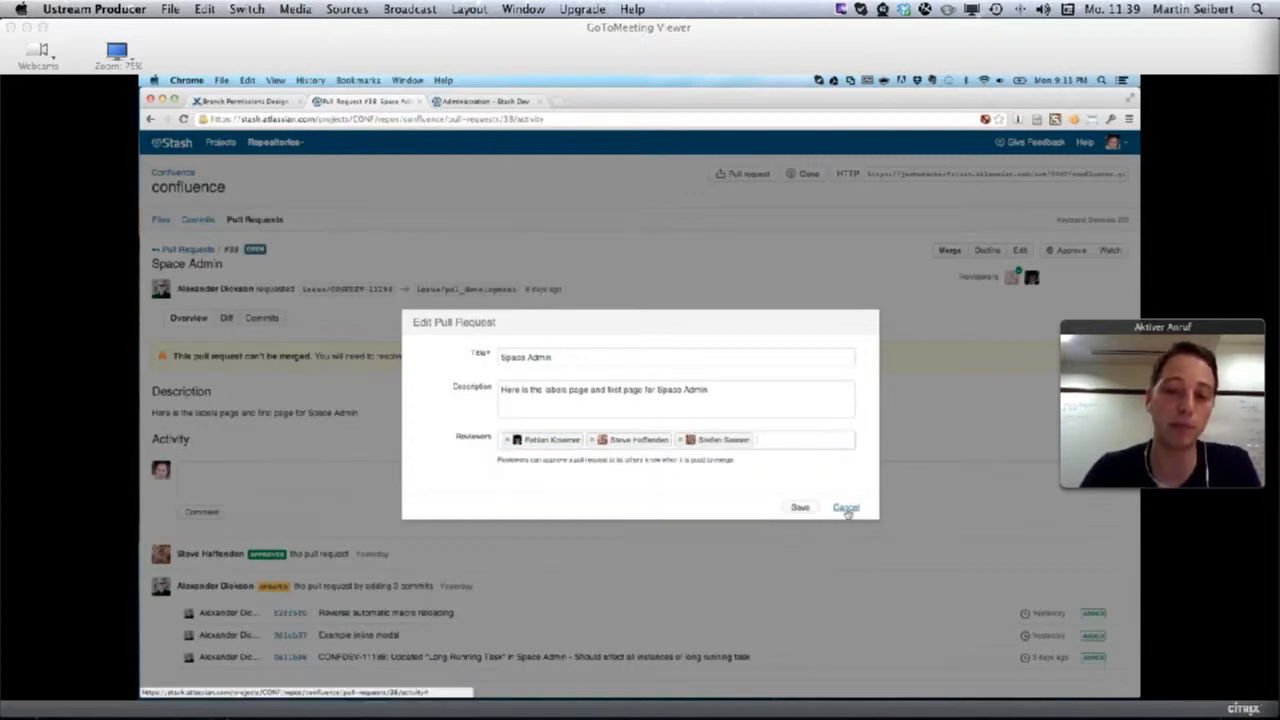
click(848, 508)
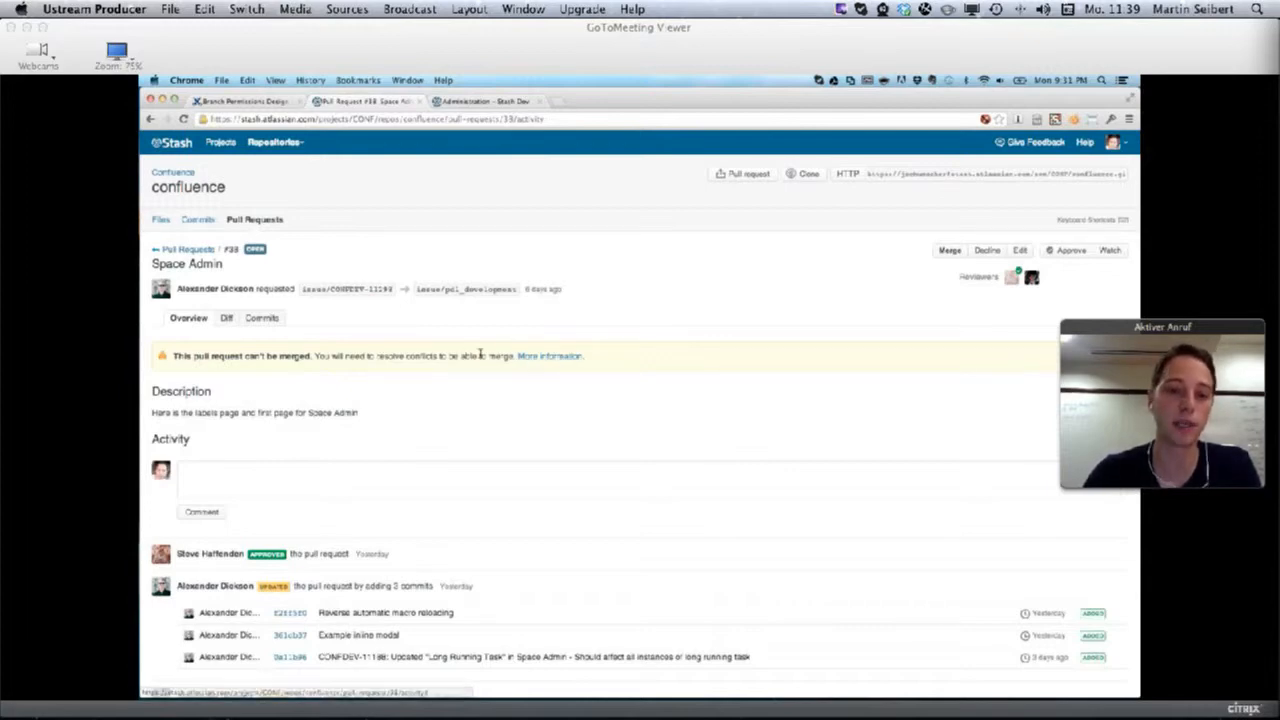
click(556, 356)
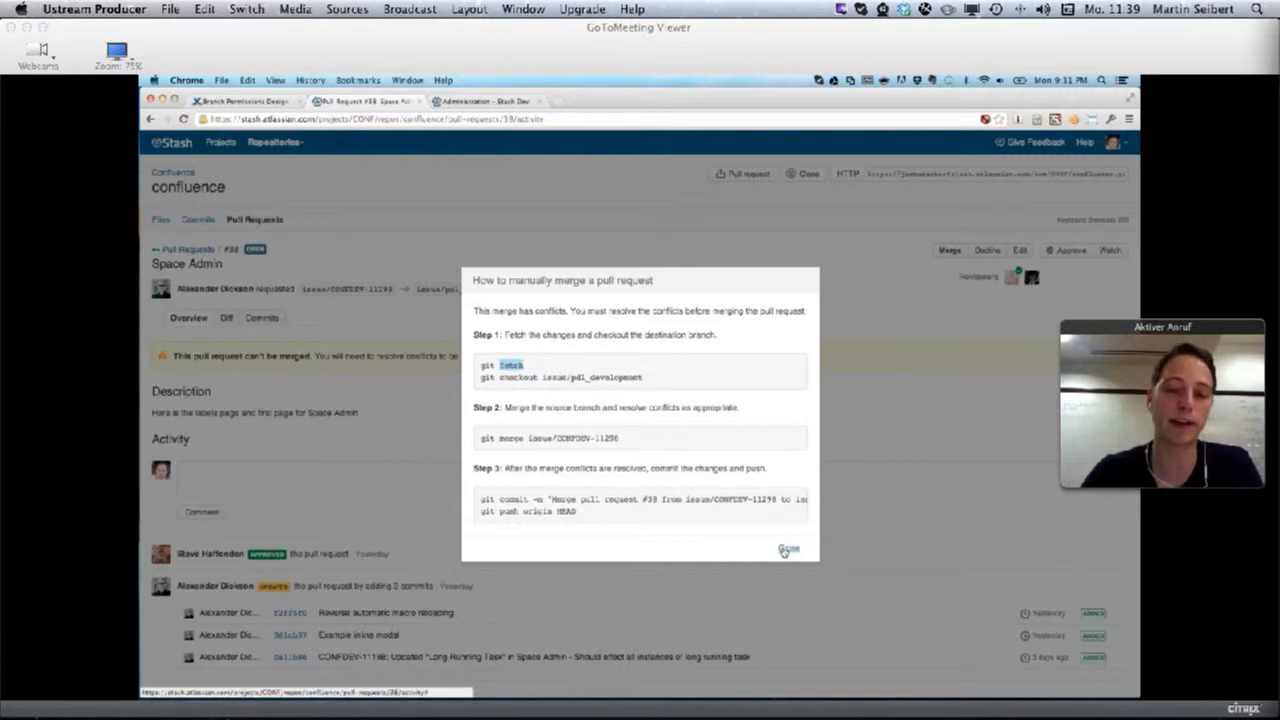
click(788, 548)
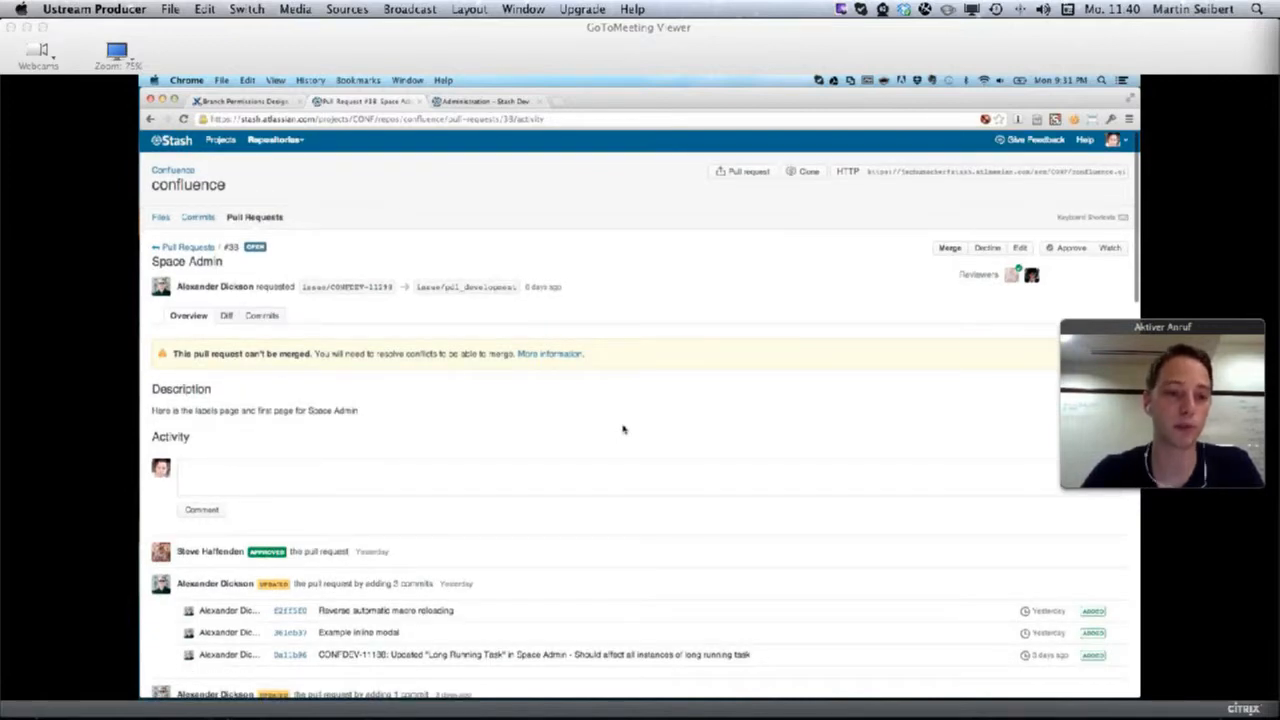
Scroll through the pull request's Activity stream and inline comments
scroll(down, 3)
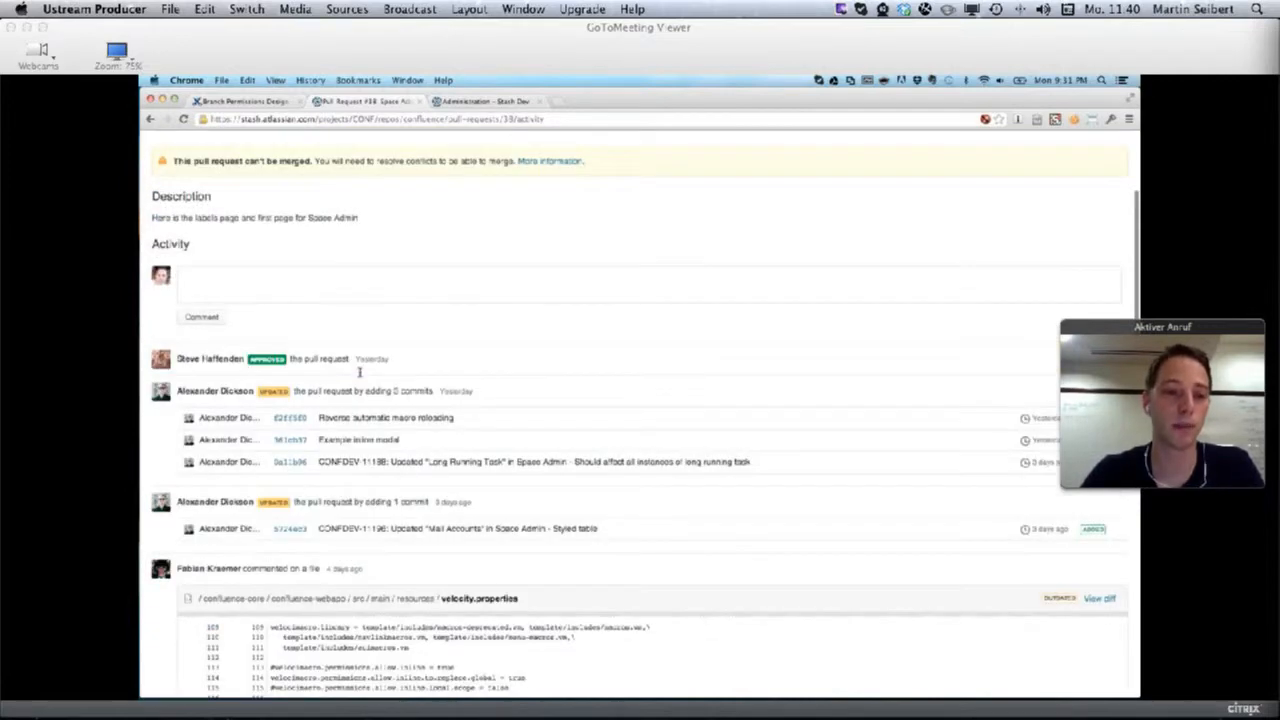
scroll(down, 3)
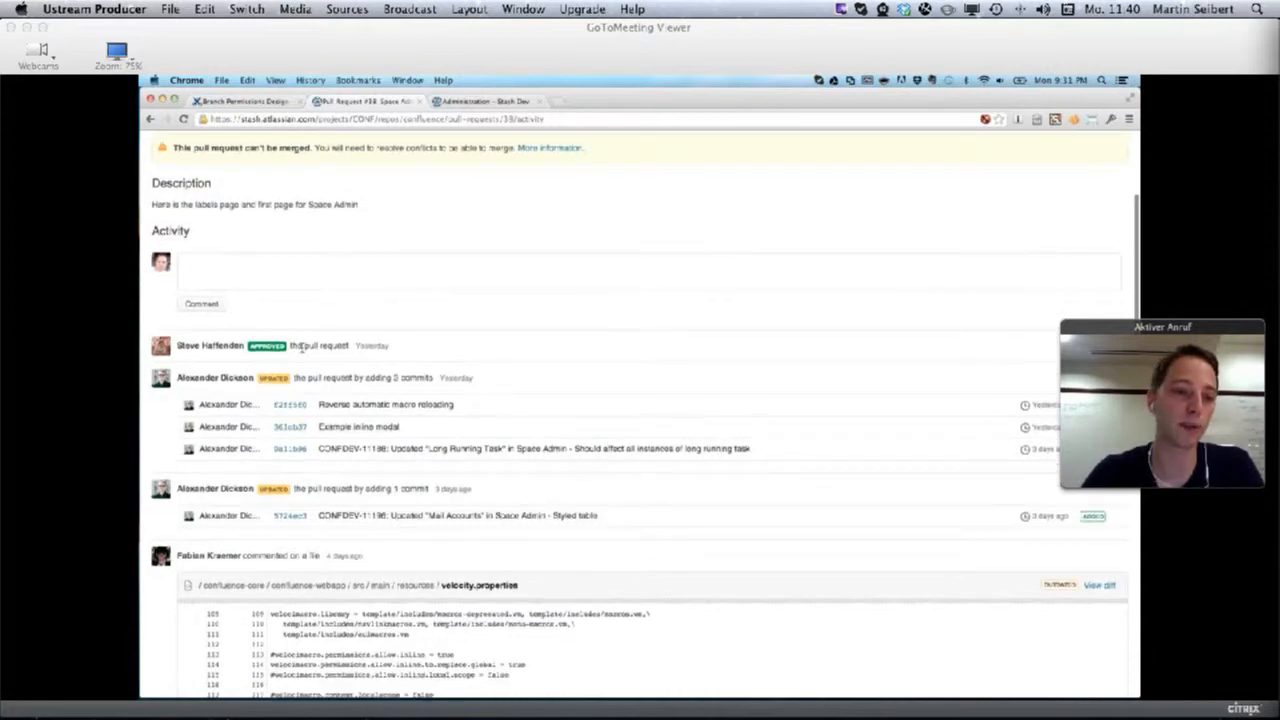
scroll(down, 3)
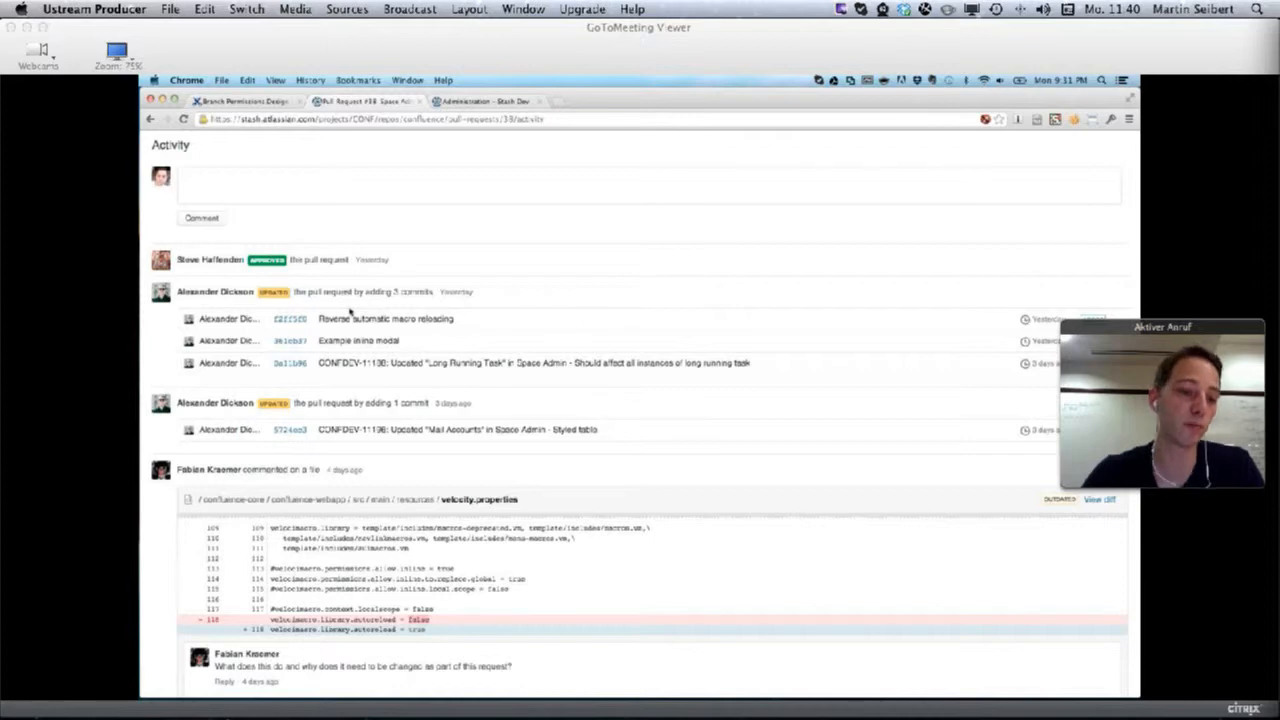
mouse_move(340, 360)
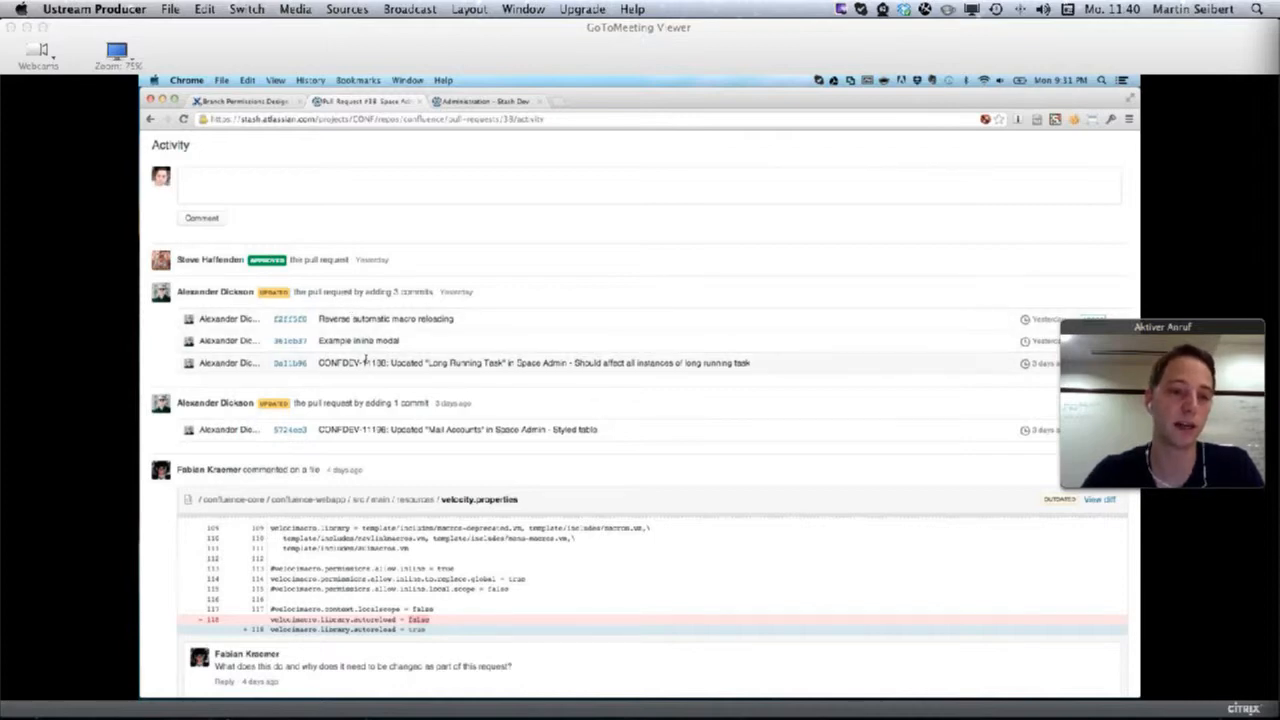
mouse_move(302, 358)
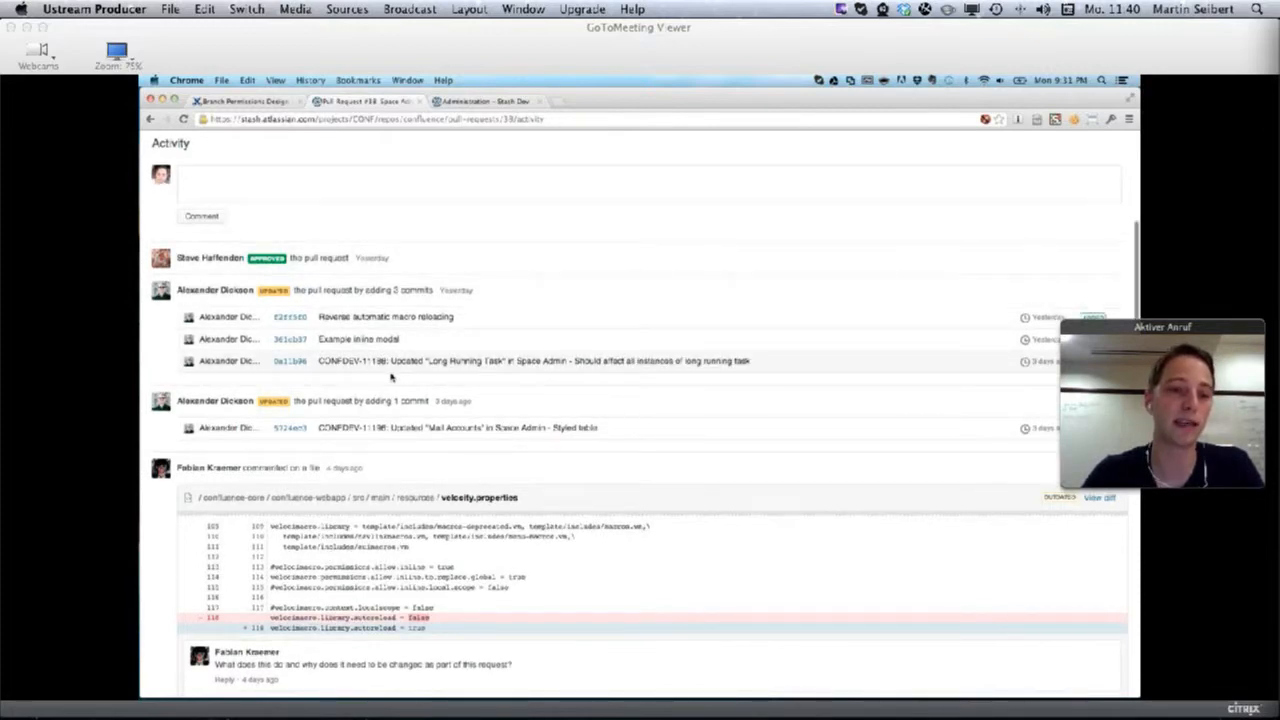
scroll(down, 3)
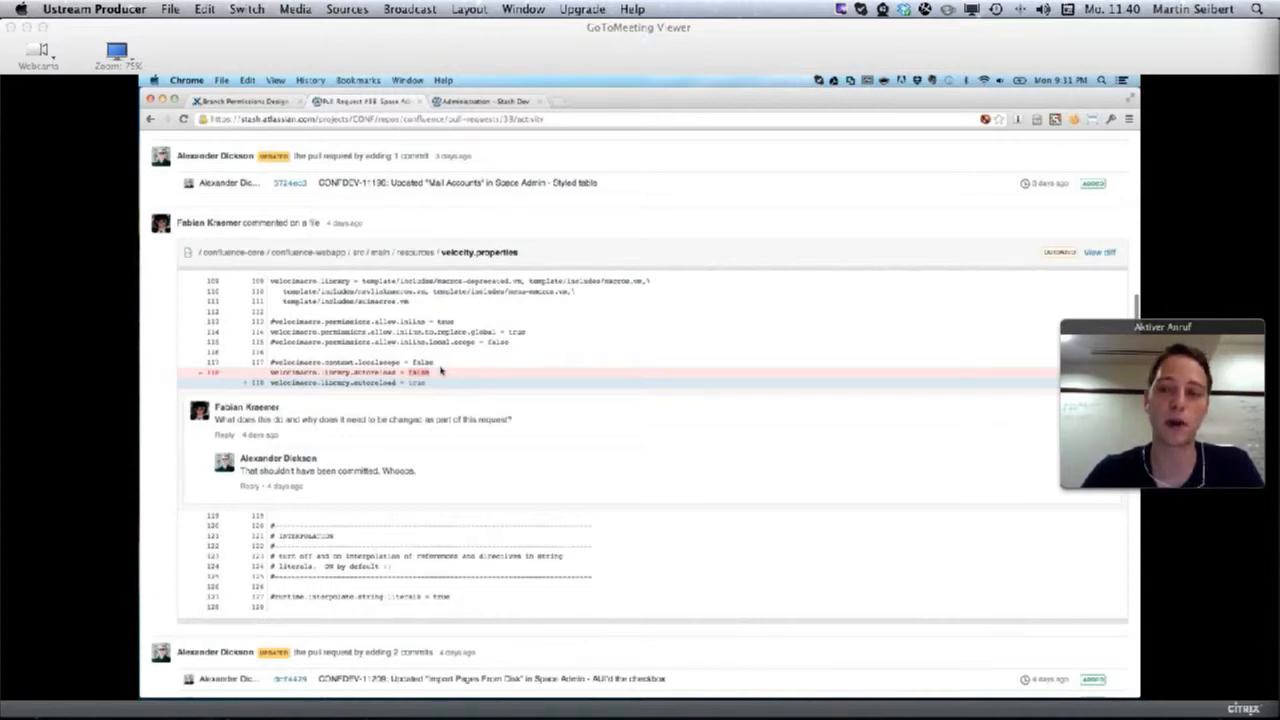
scroll(down, 3)
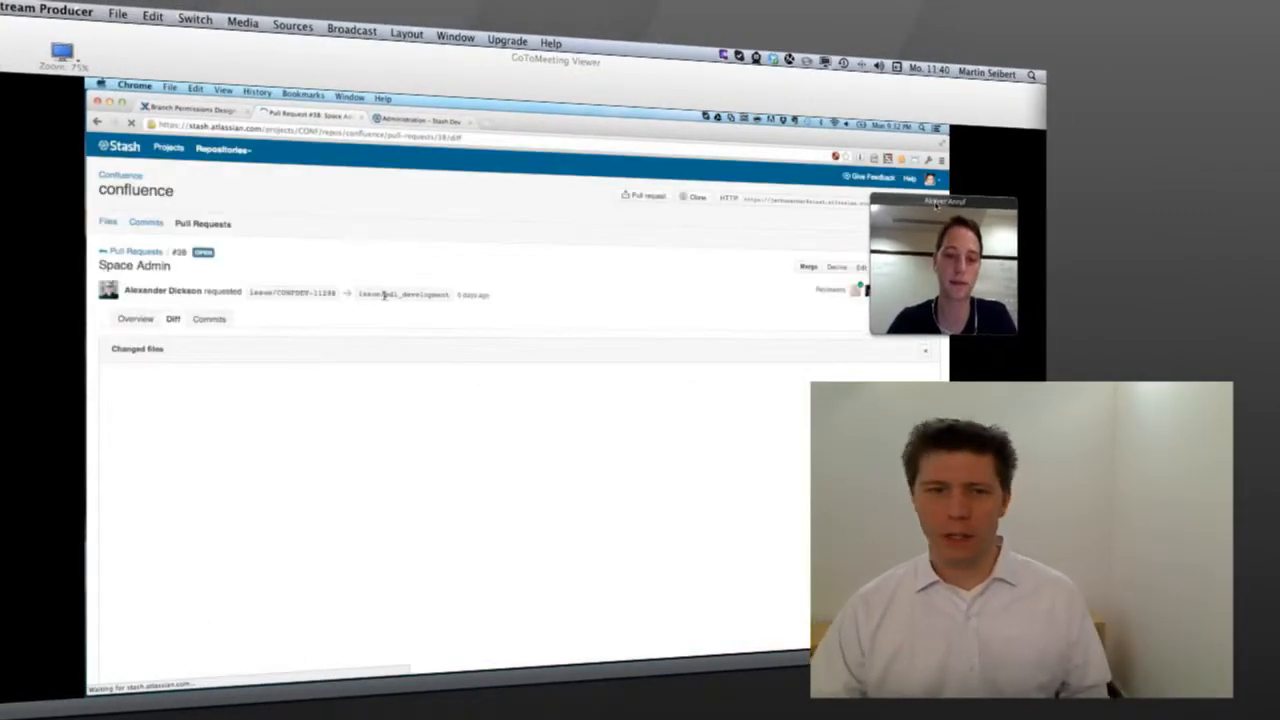
In the Diff tab, post a 'Please ignore.' comment on a changed line of velocity.properties
click(172, 318)
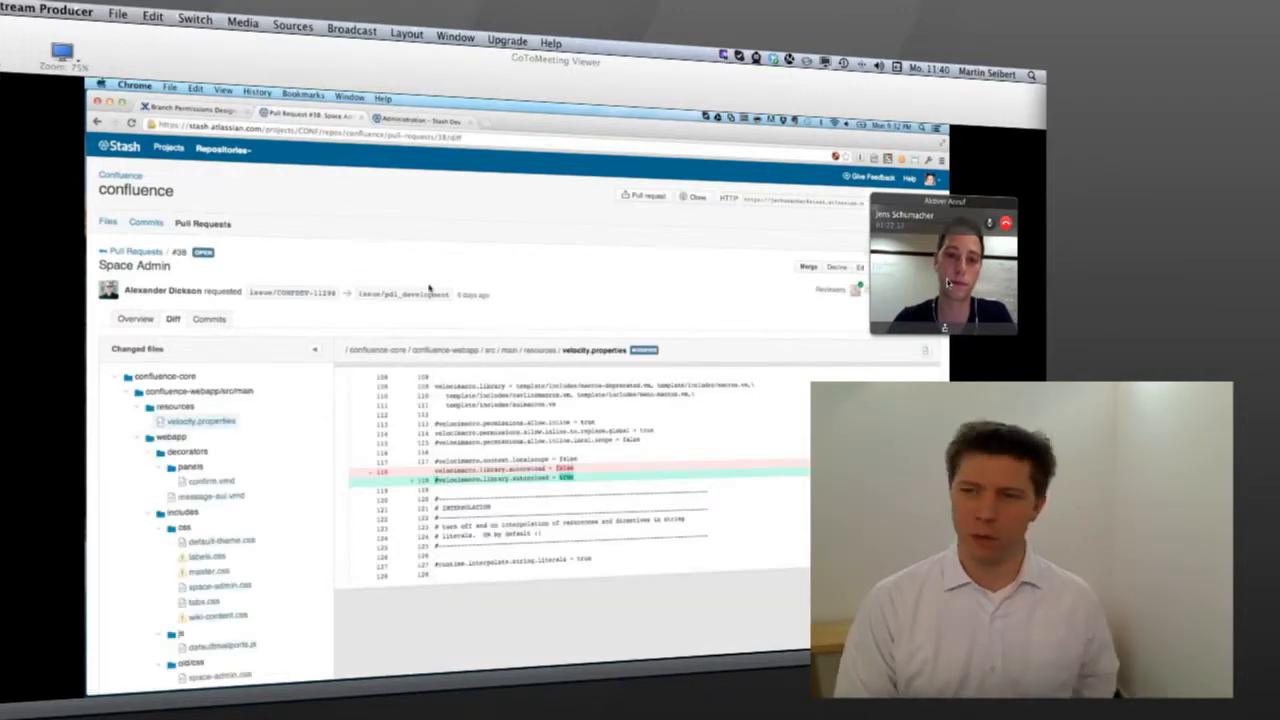
scroll(down, 3)
text(This is an example comment)
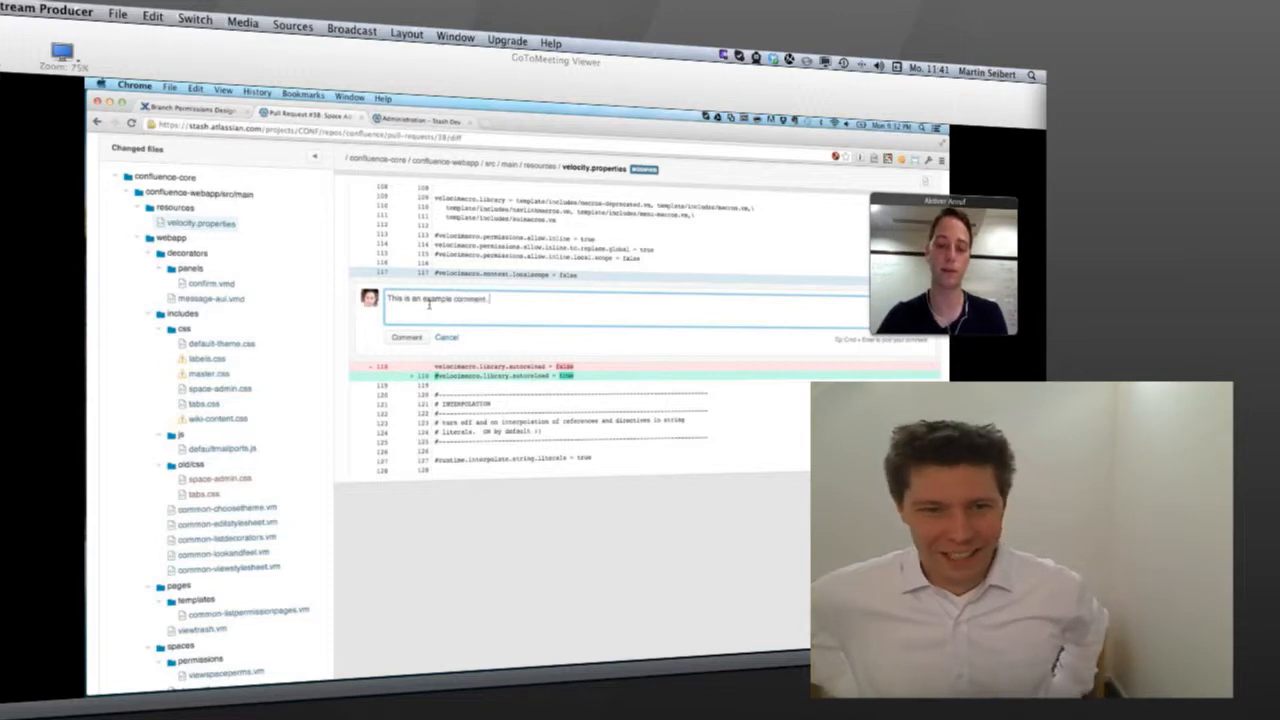
text(Please ignore.)
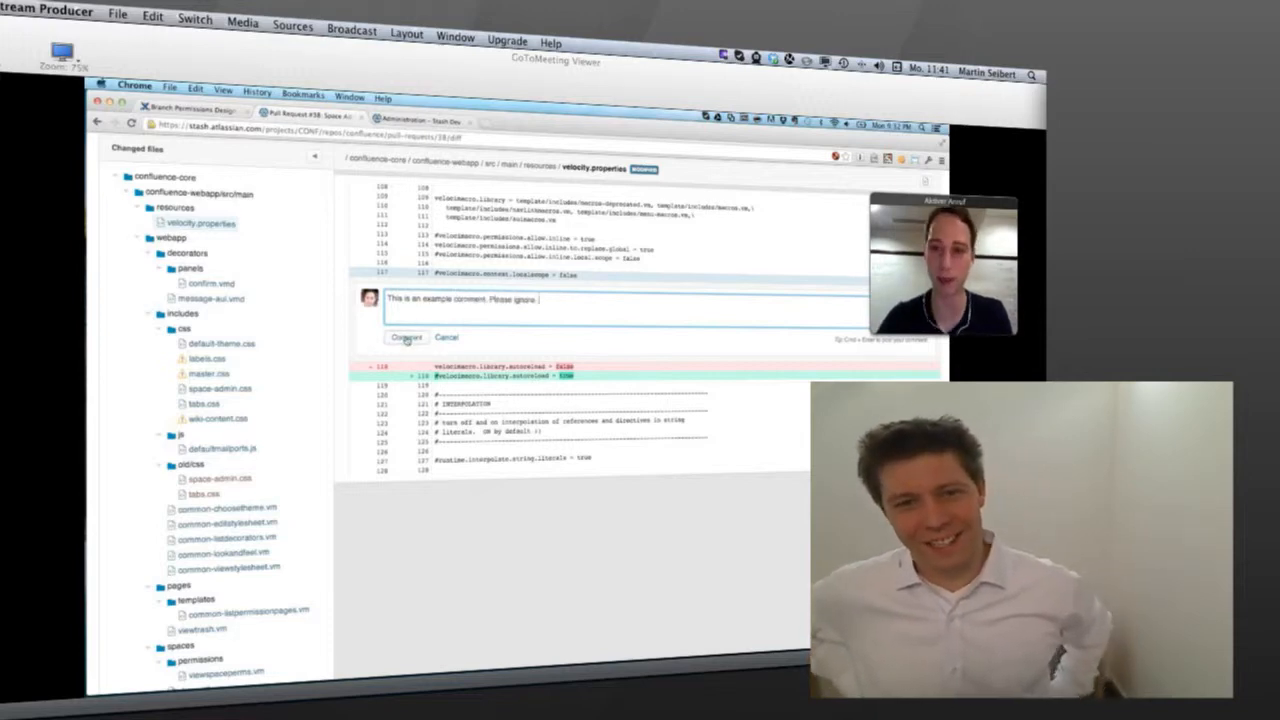
click(408, 336)
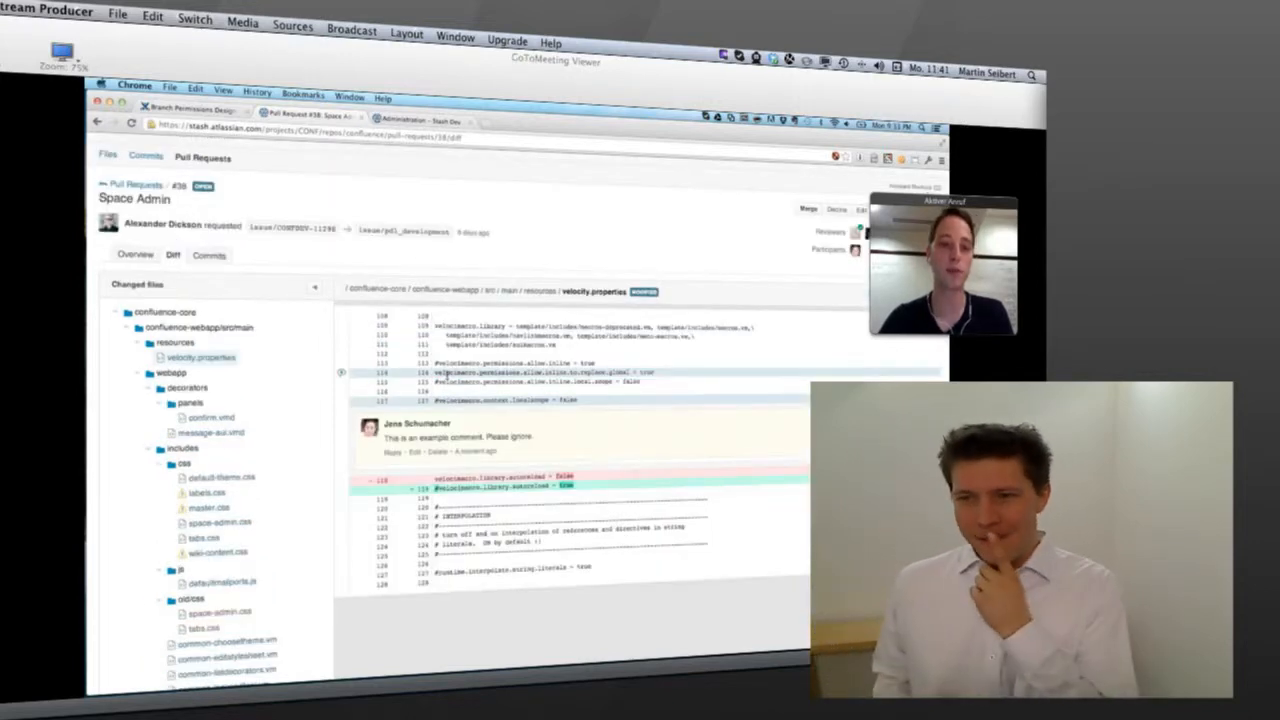
View the default-theme.css diff, then the conflicting changes in labels.css
scroll(down, 3)
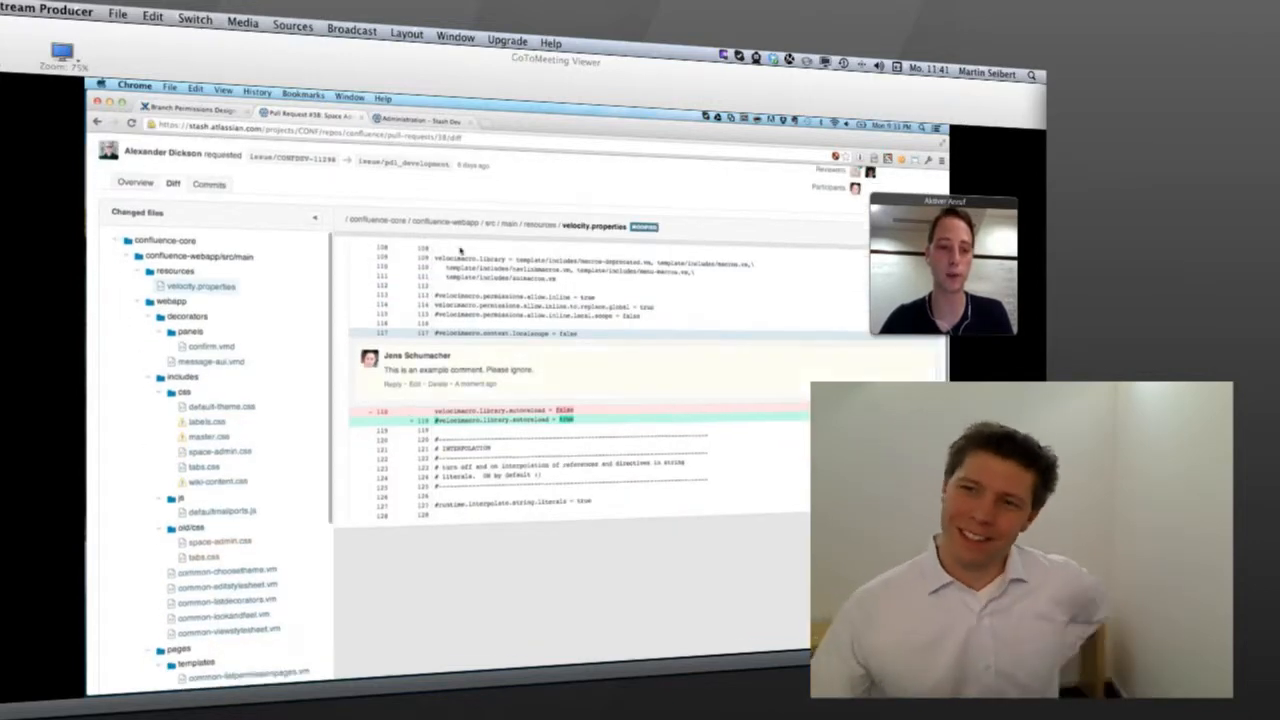
click(208, 362)
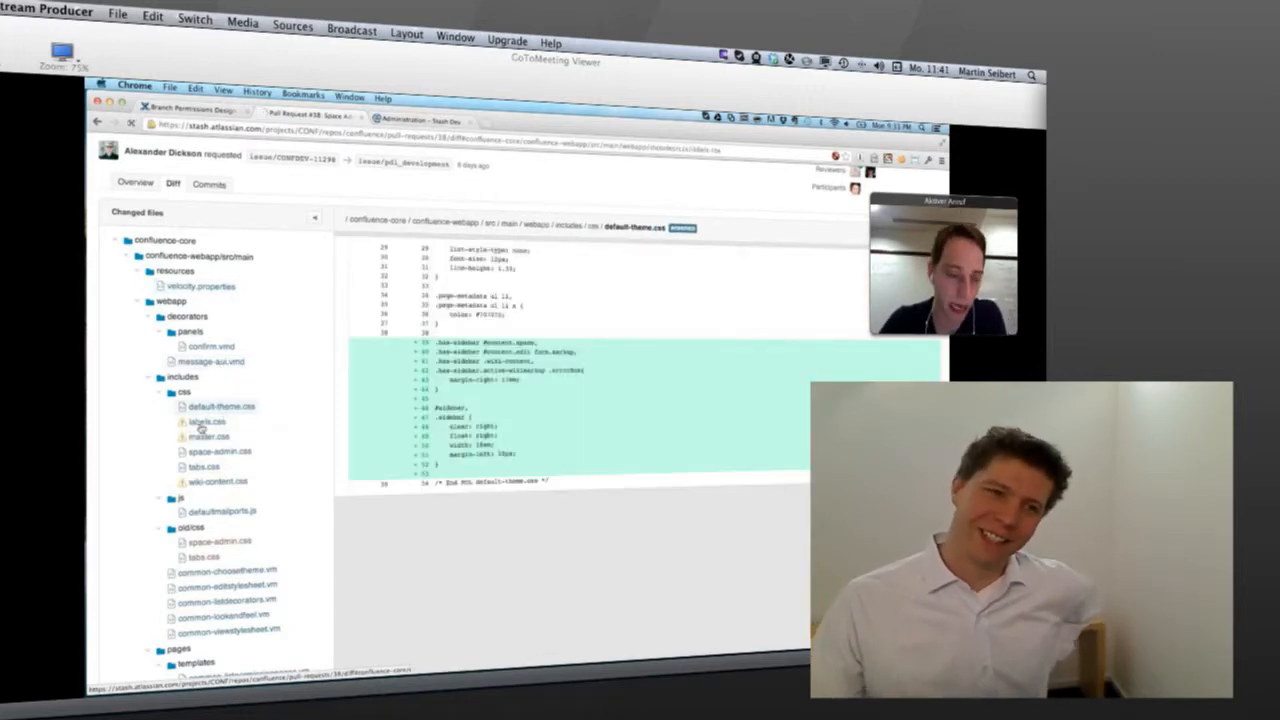
click(196, 432)
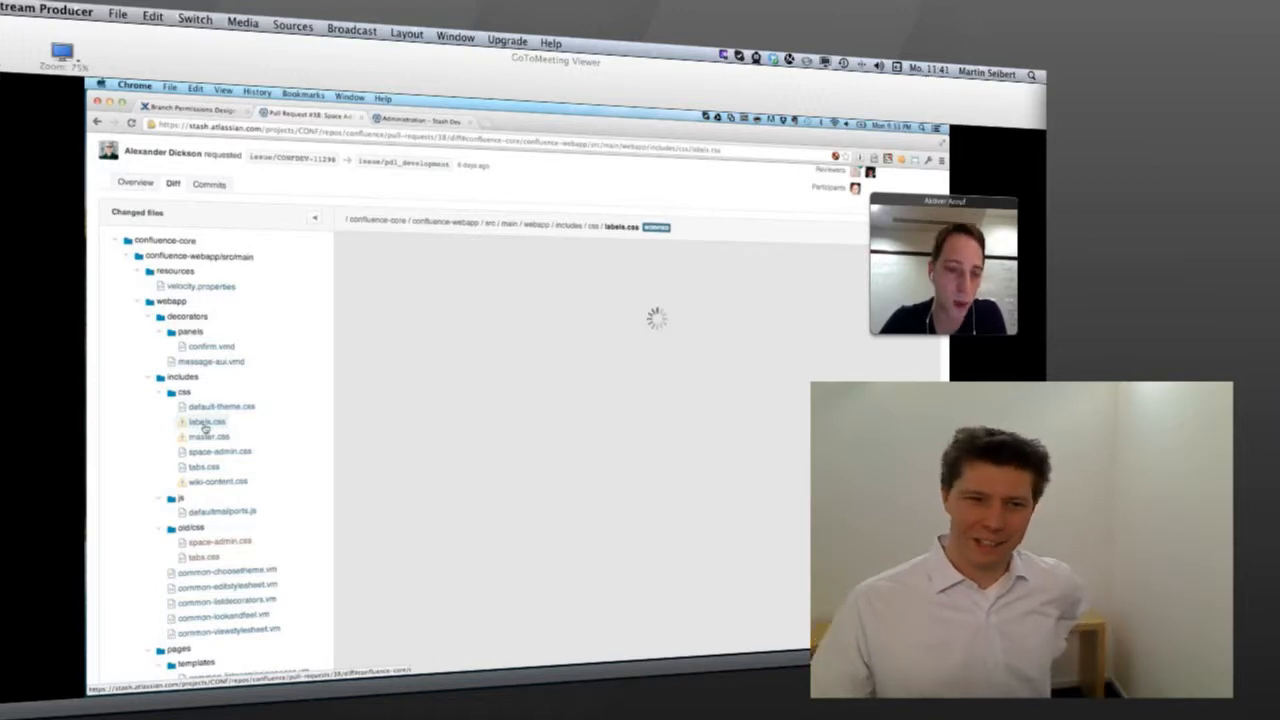
click(188, 428)
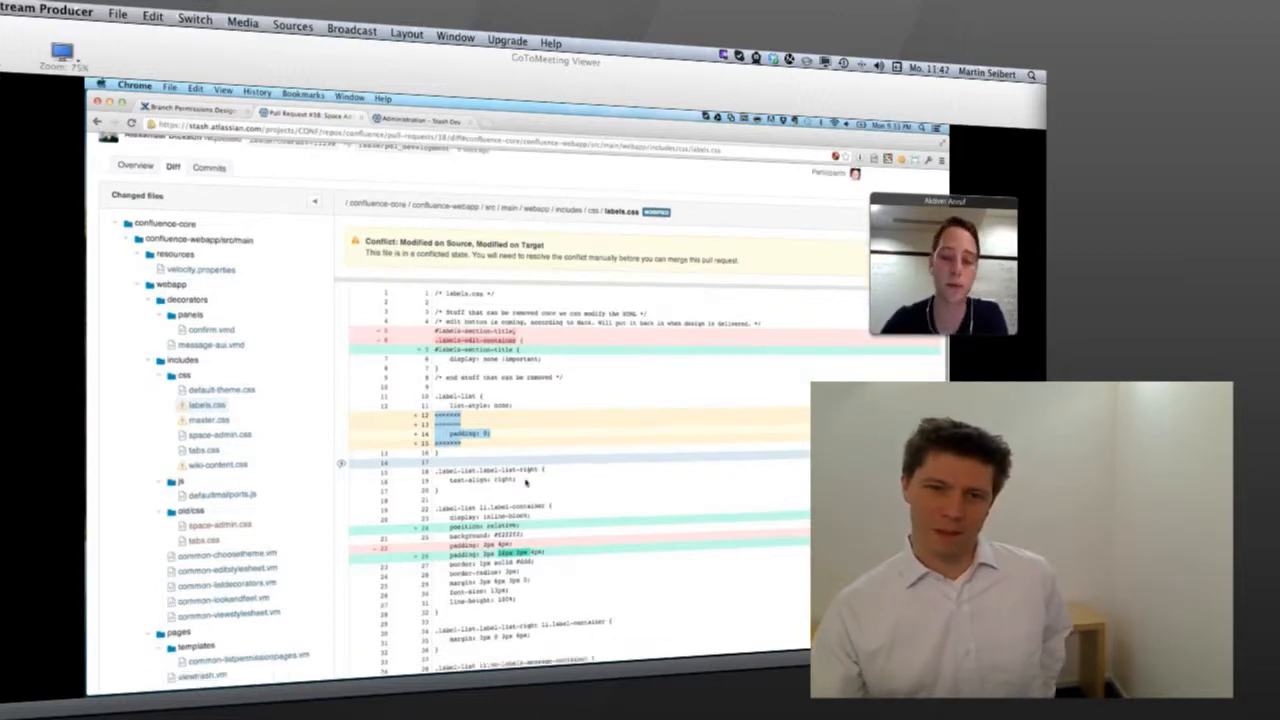
scroll(down, 3)
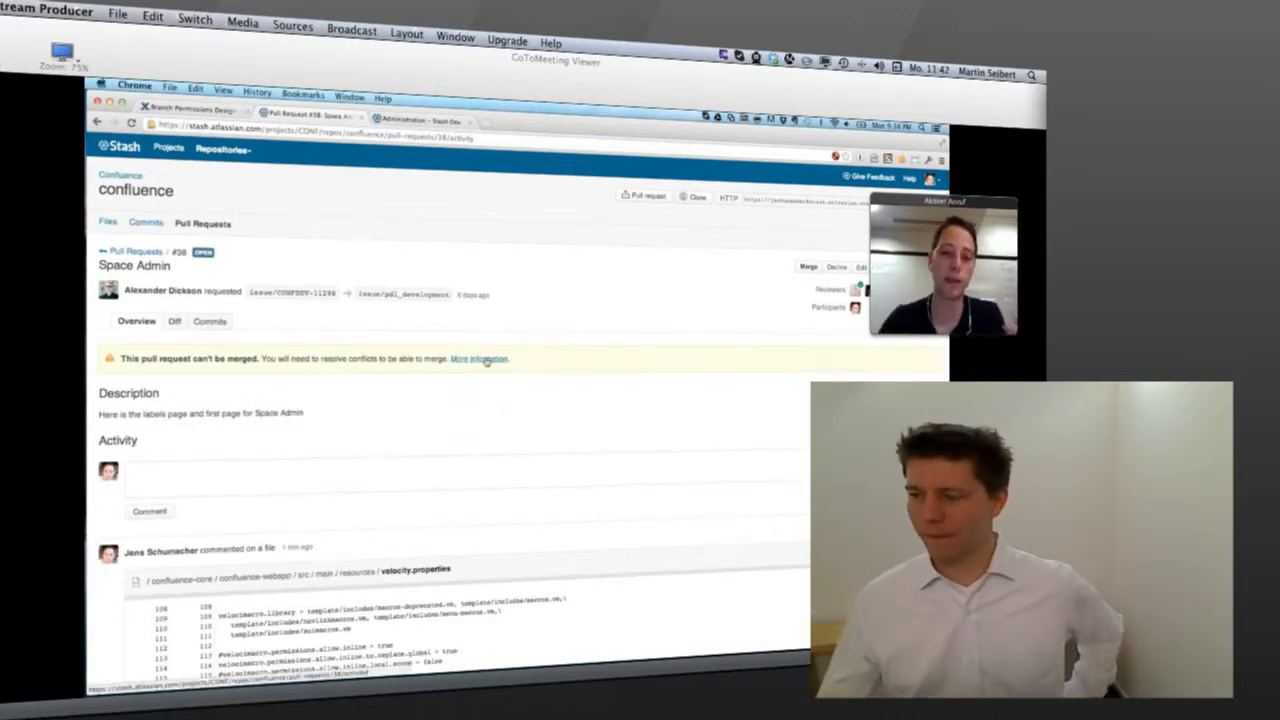
click(478, 358)
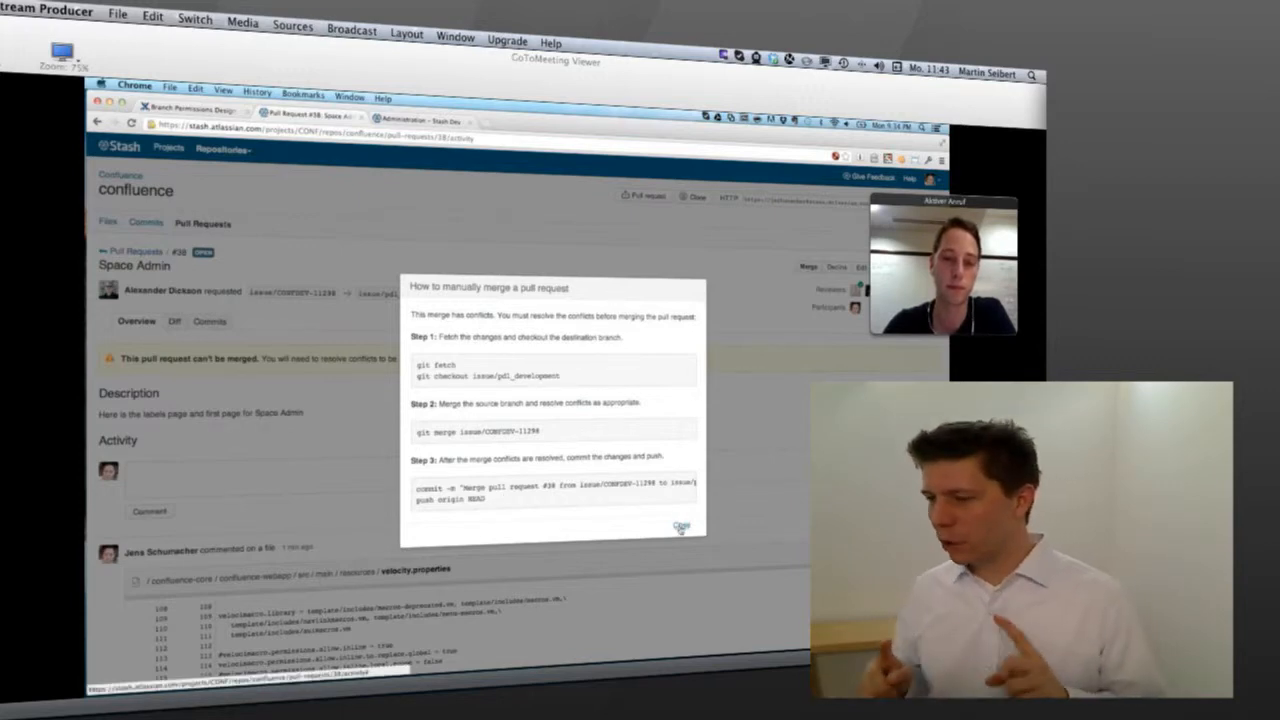
click(676, 526)
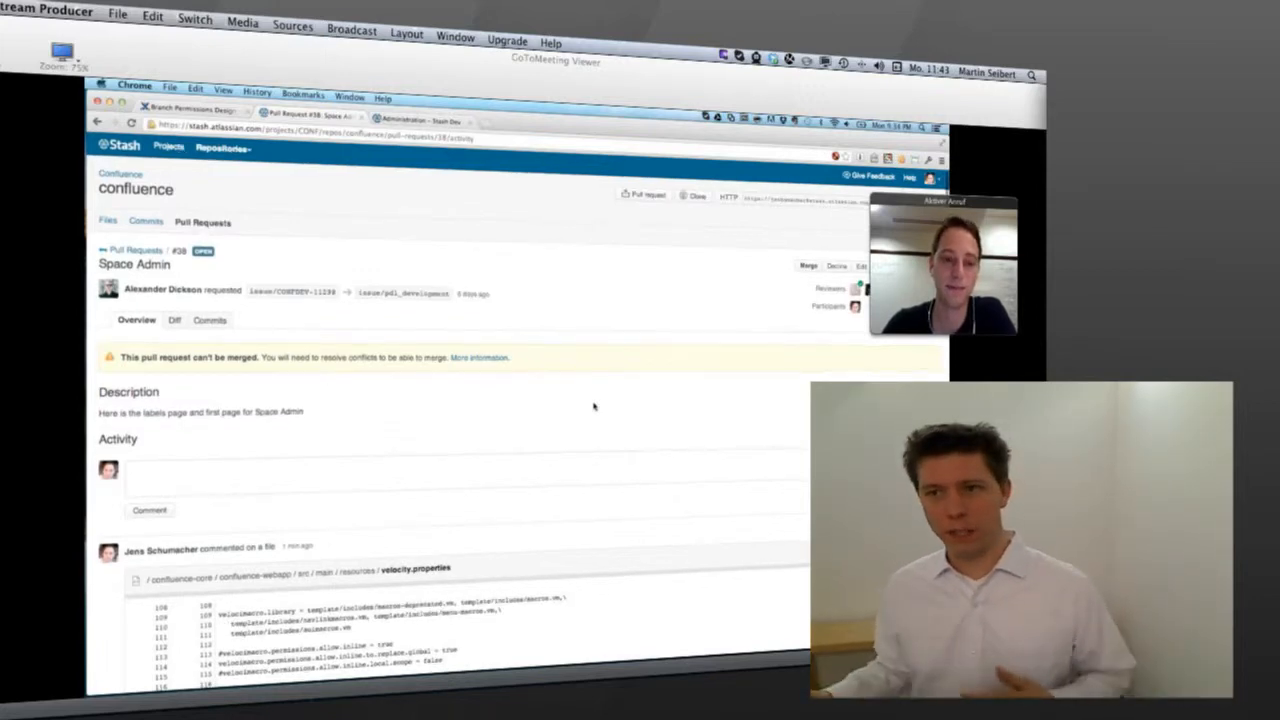
scroll(down, 3)
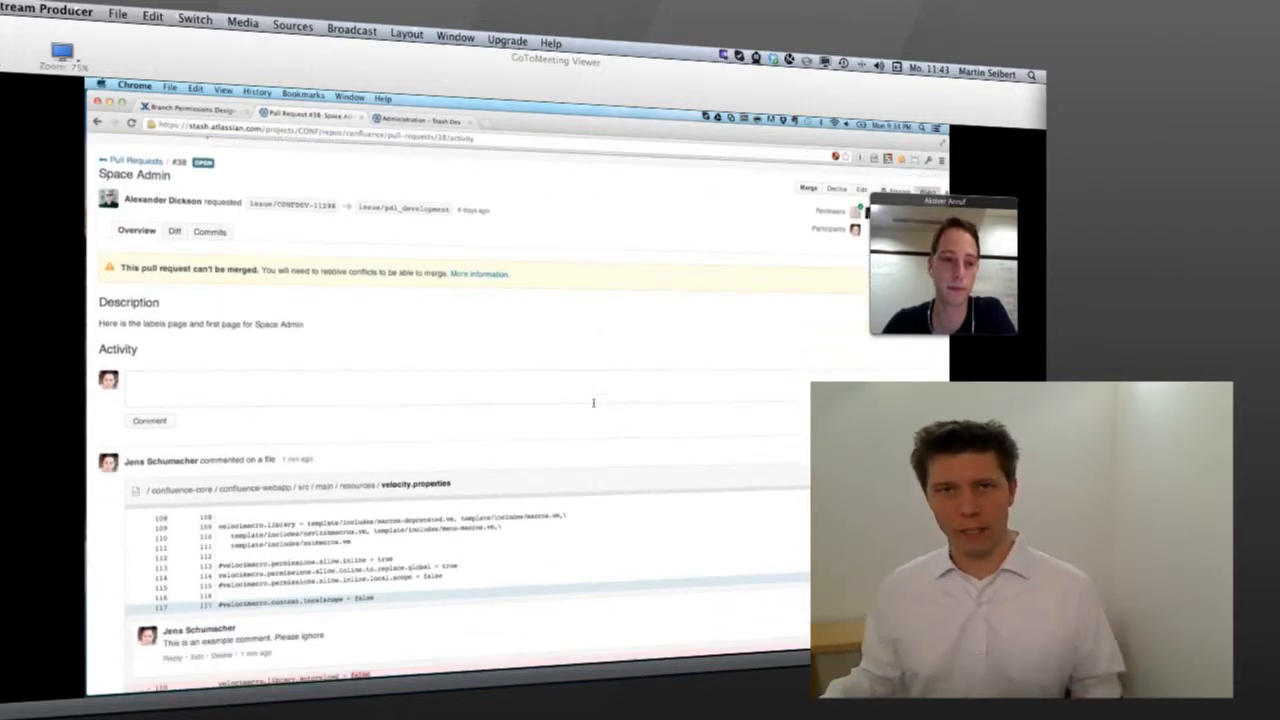
scroll(down, 3)
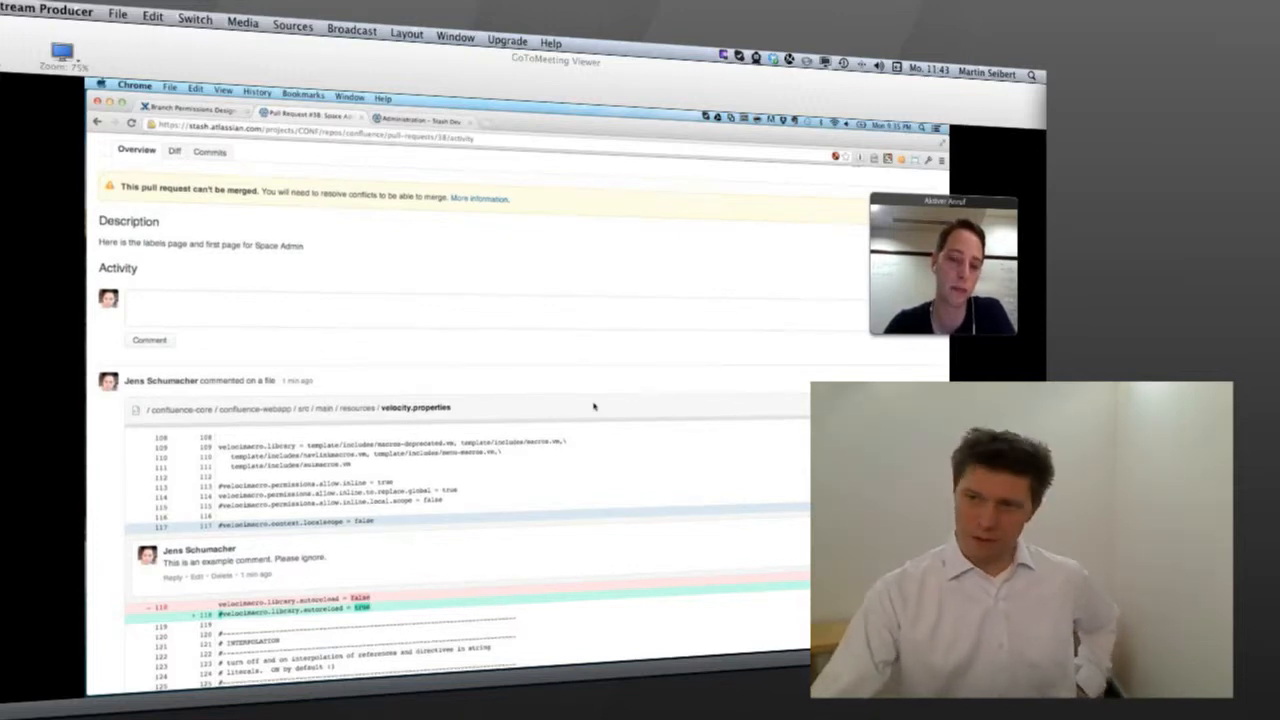
scroll(down, 3)
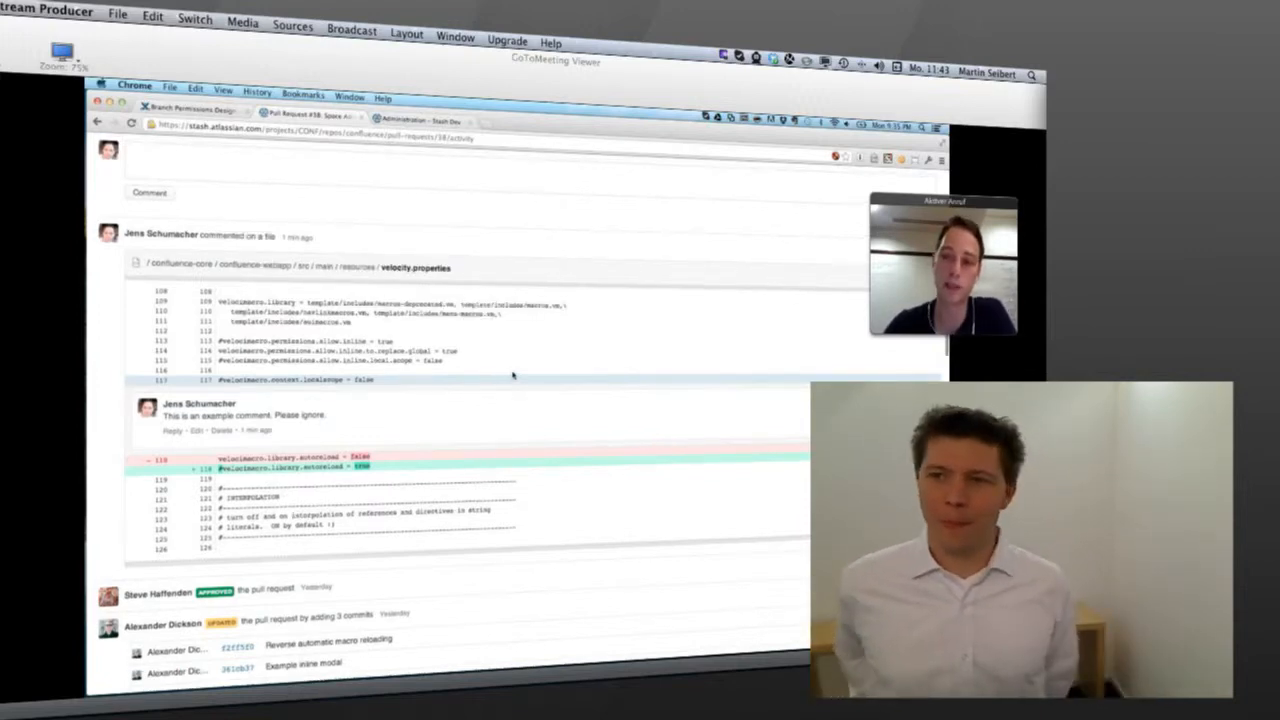
scroll(up, 3)
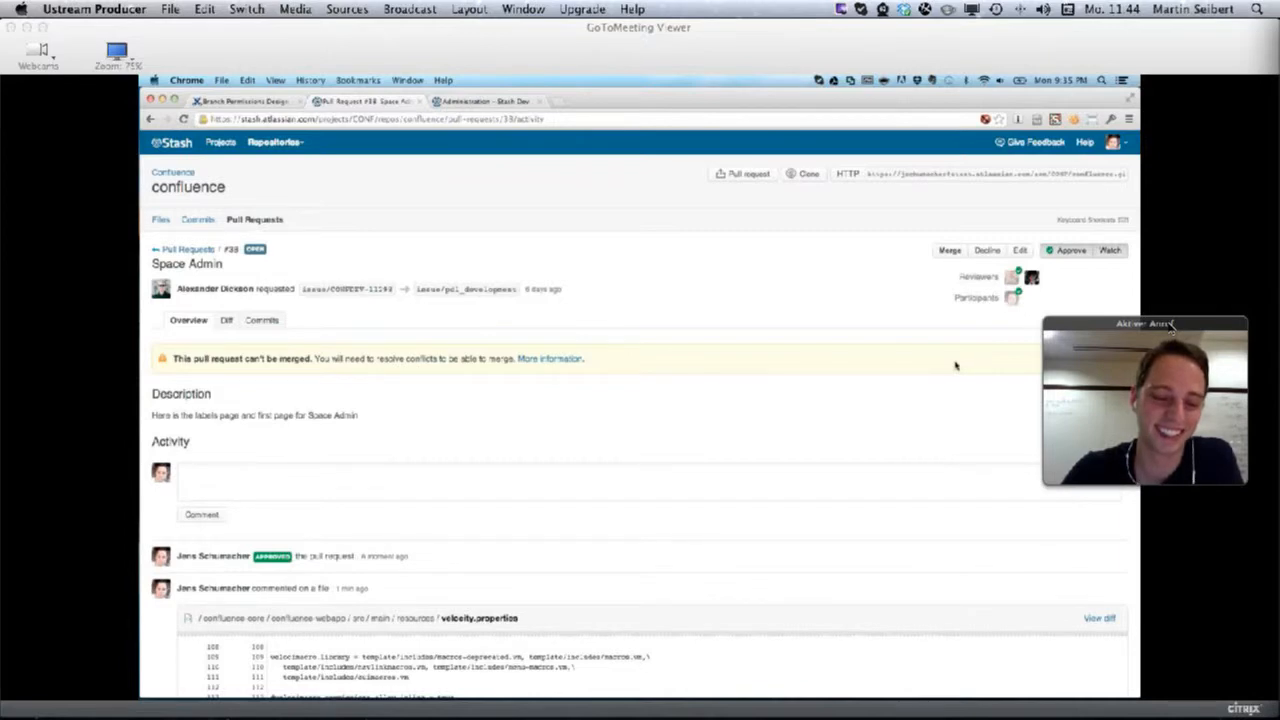
mouse_move(556, 340)
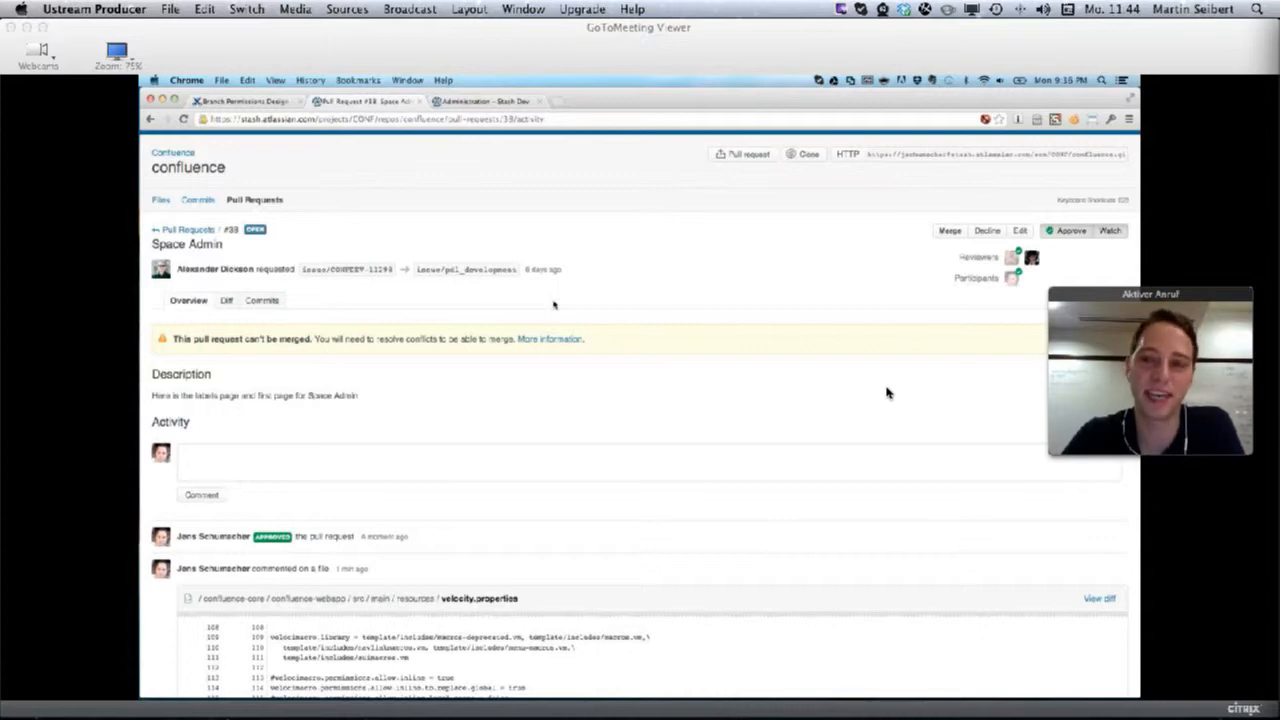
mouse_move(984, 390)
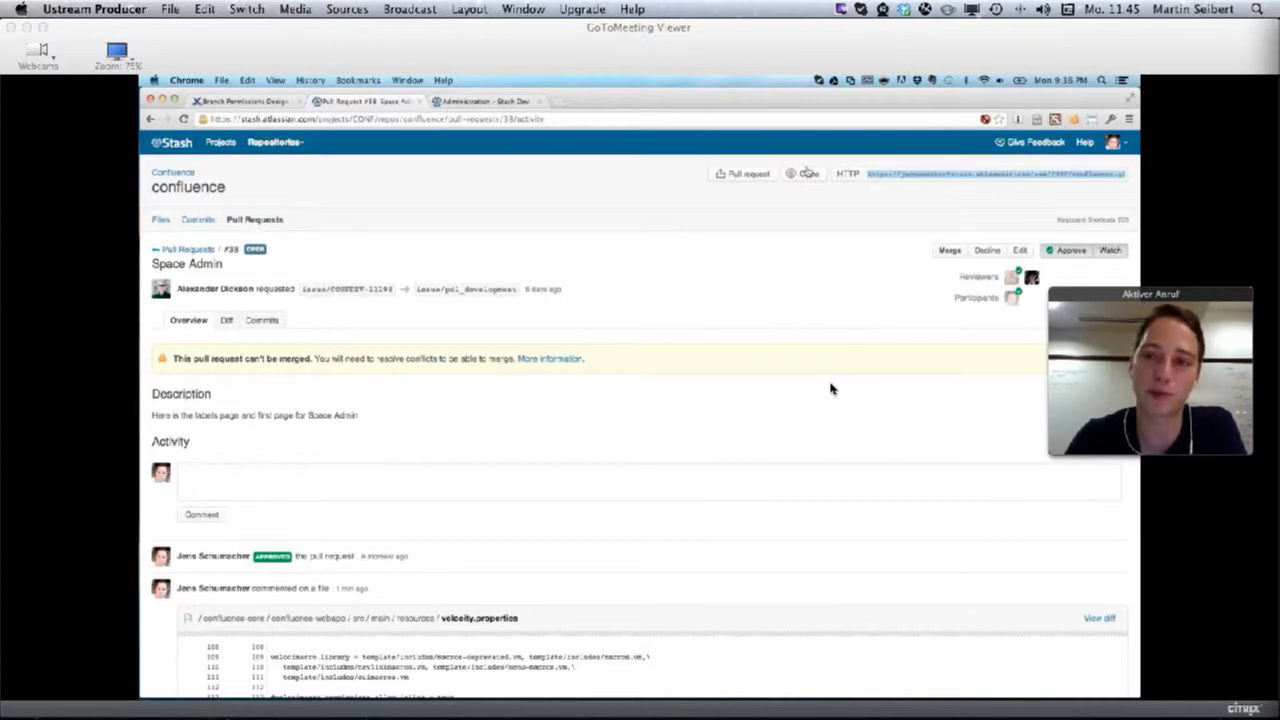
Bring up the Clone popup for the confluence repository with the 'Clone in SourceTree' offer
click(806, 172)
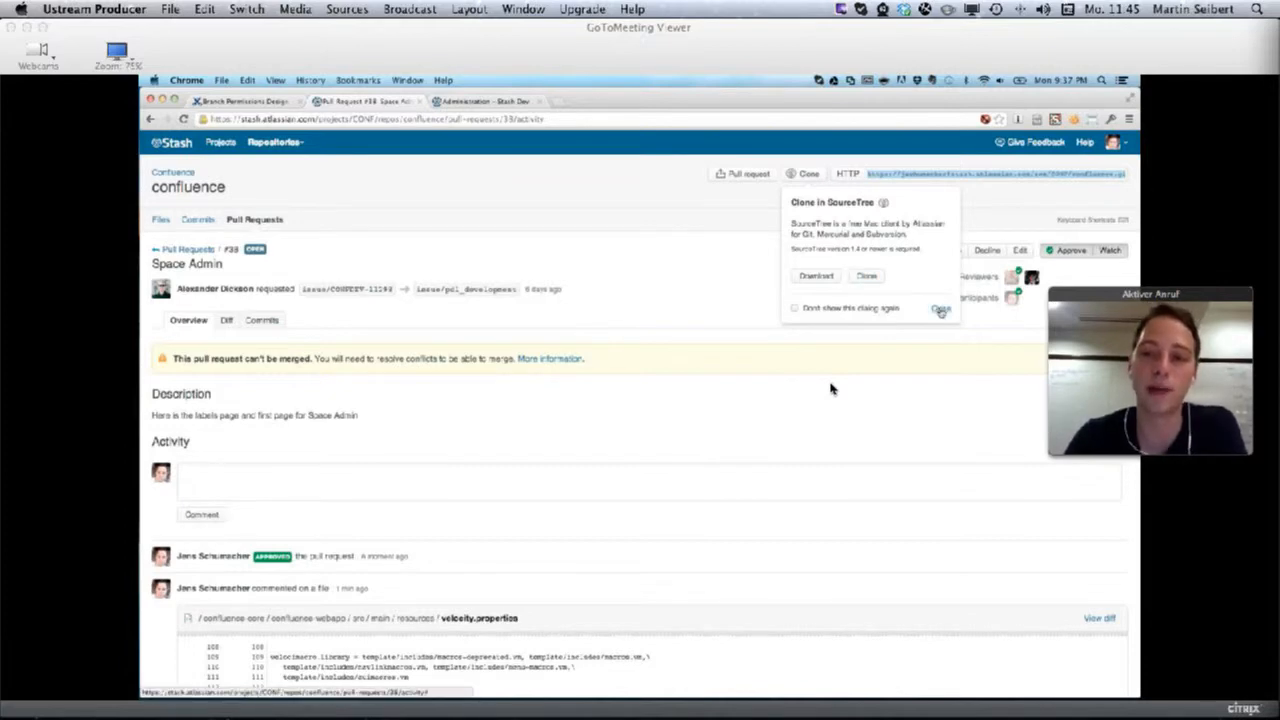
click(942, 308)
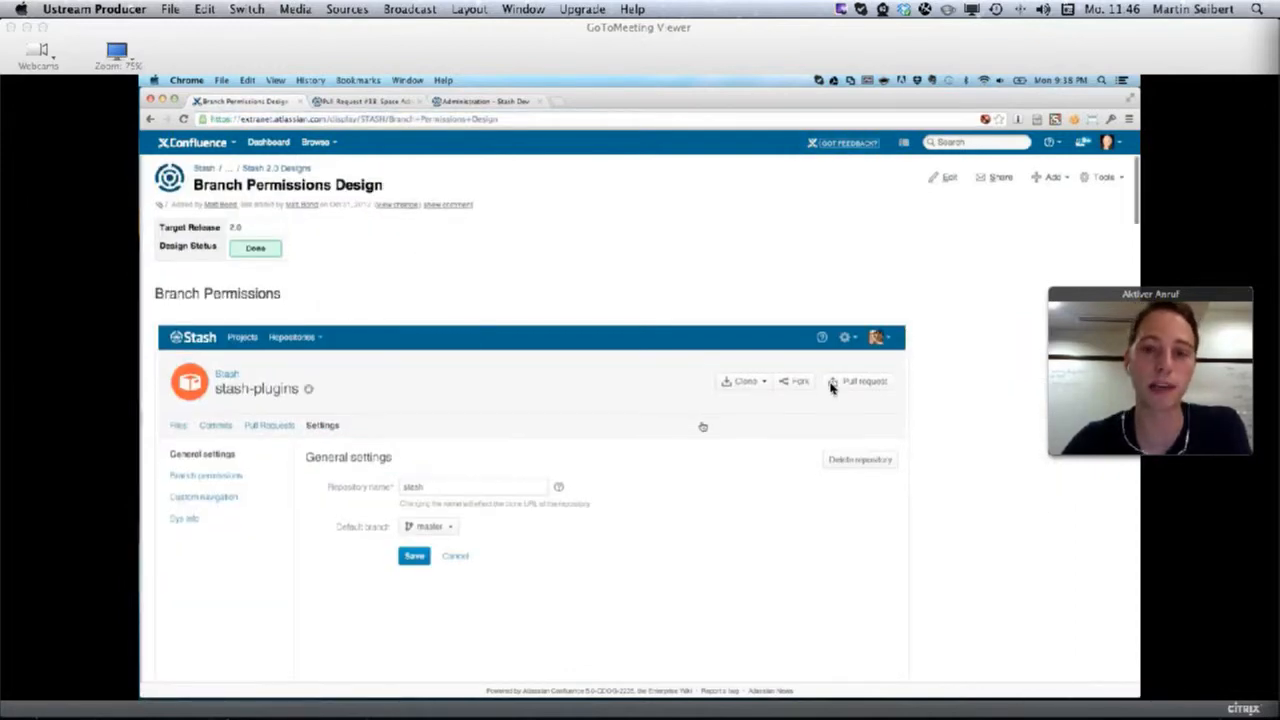
Scroll the Branch Permissions Design page to the stash-plugins branch permissions mockup listing restrictions and allowed users
scroll(down, 3)
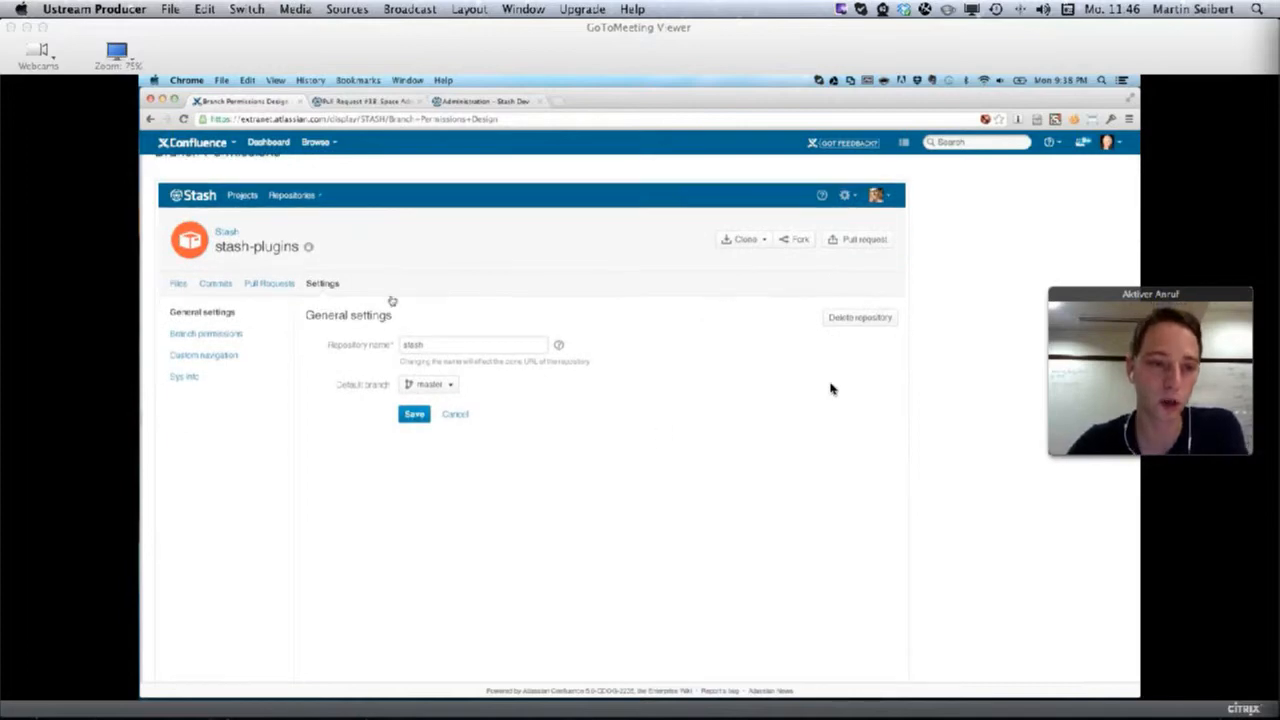
mouse_move(658, 436)
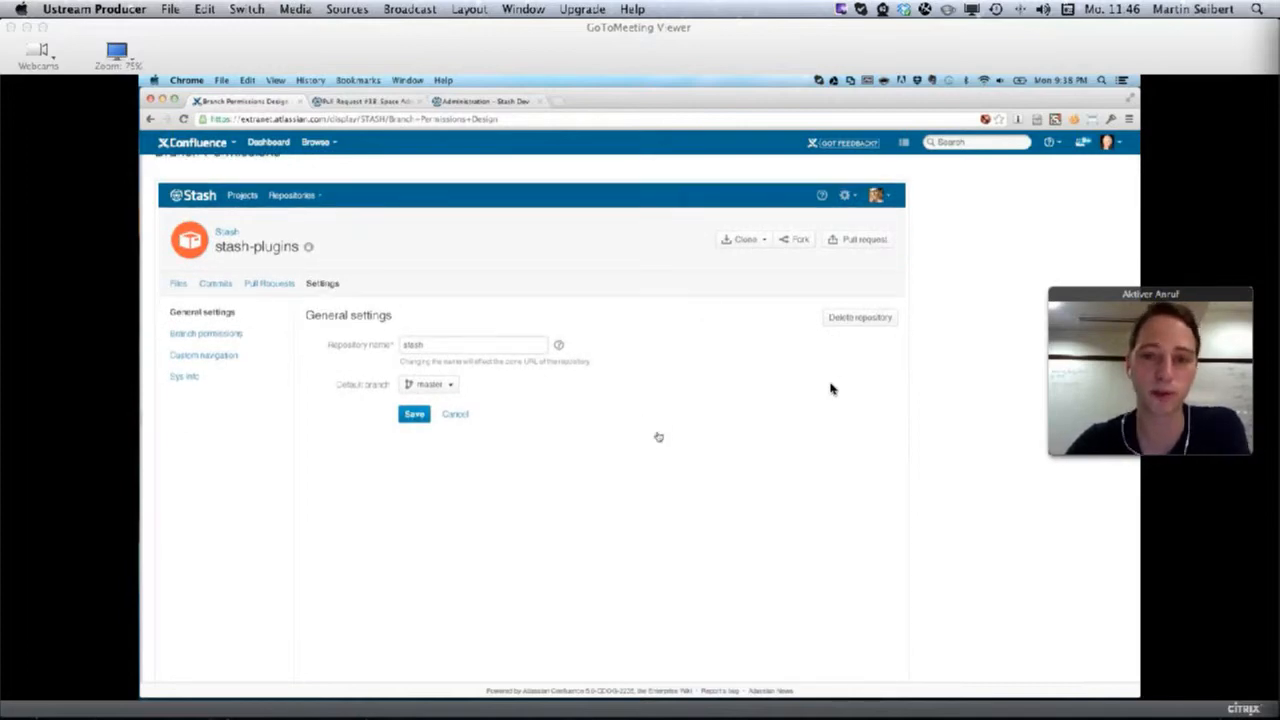
scroll(down, 3)
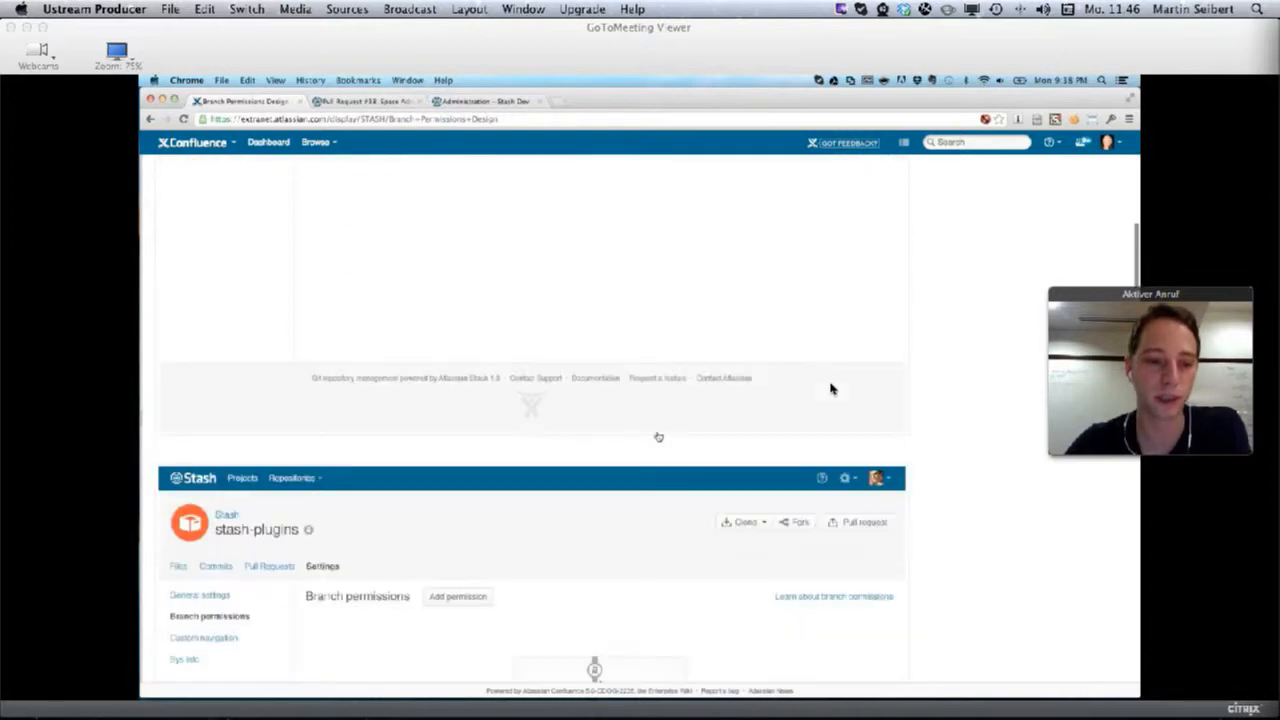
scroll(down, 3)
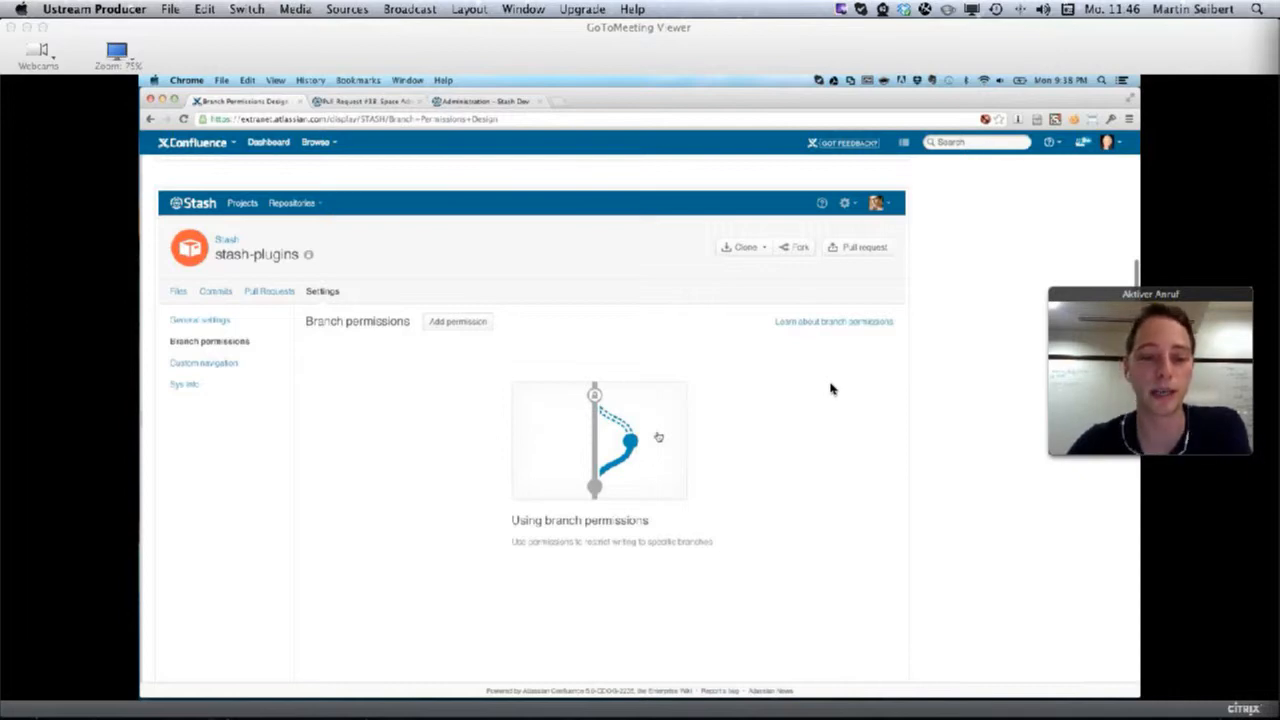
scroll(down, 3)
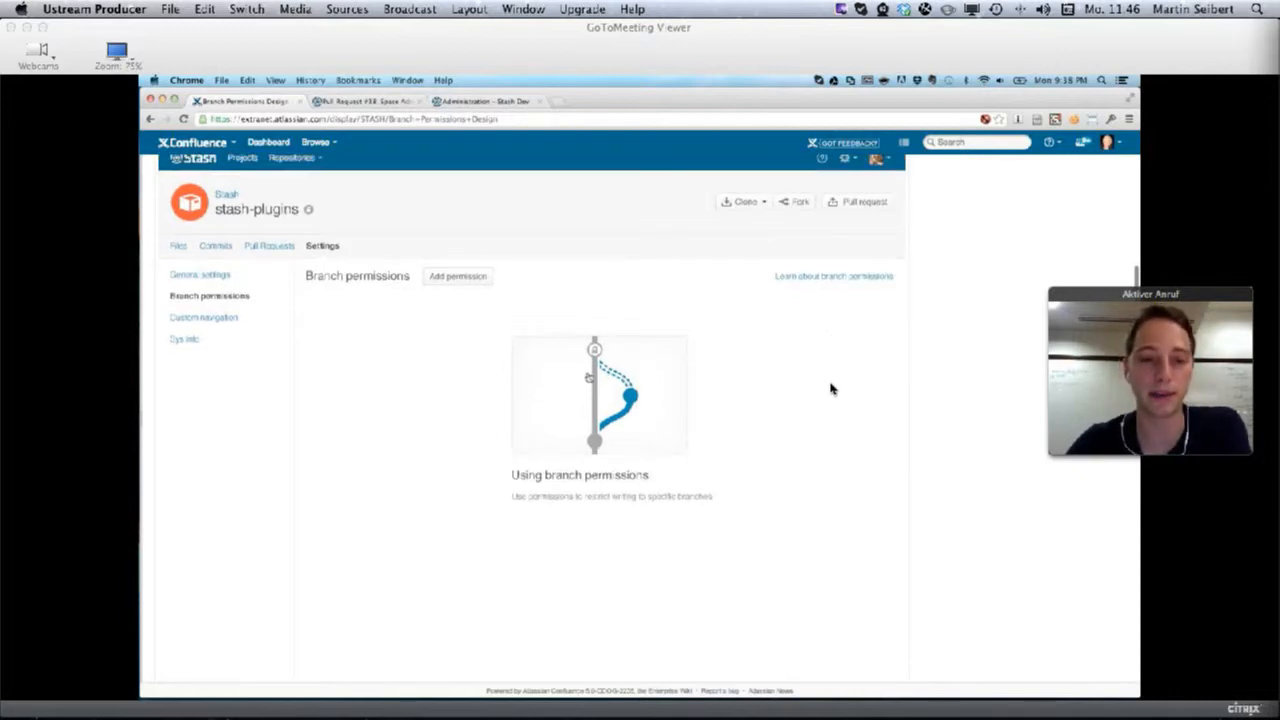
scroll(down, 3)
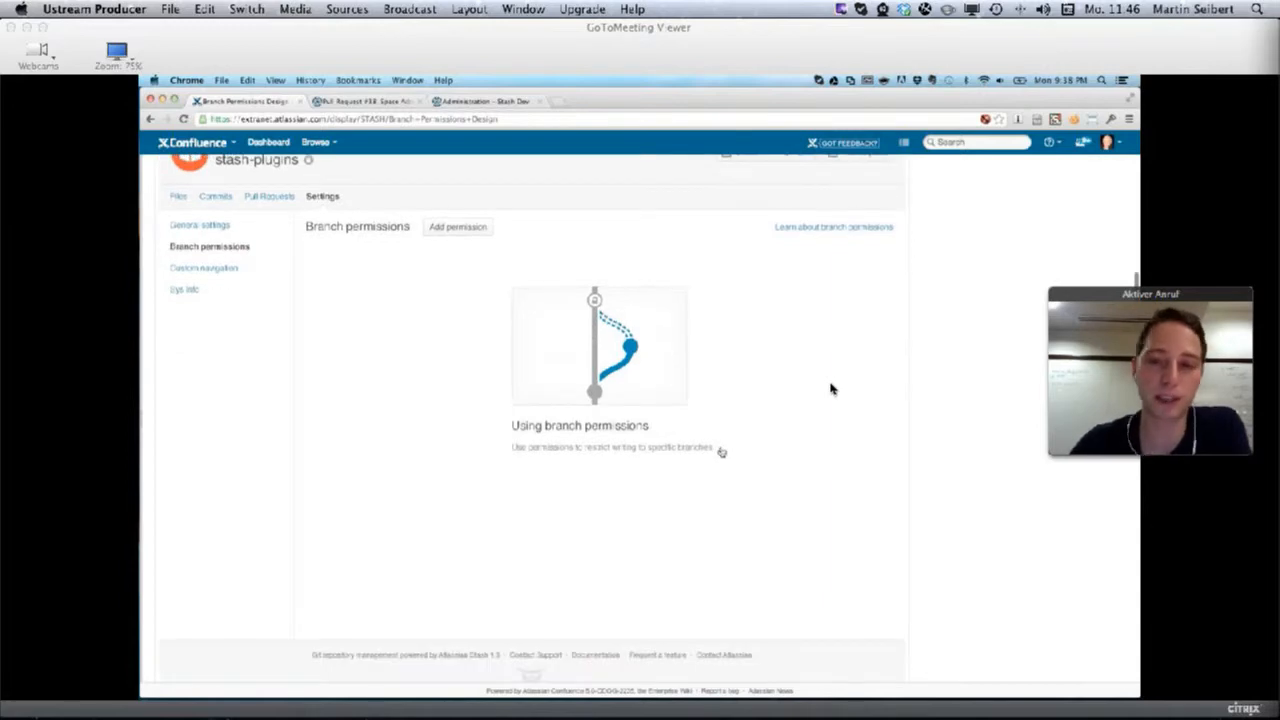
scroll(down, 3)
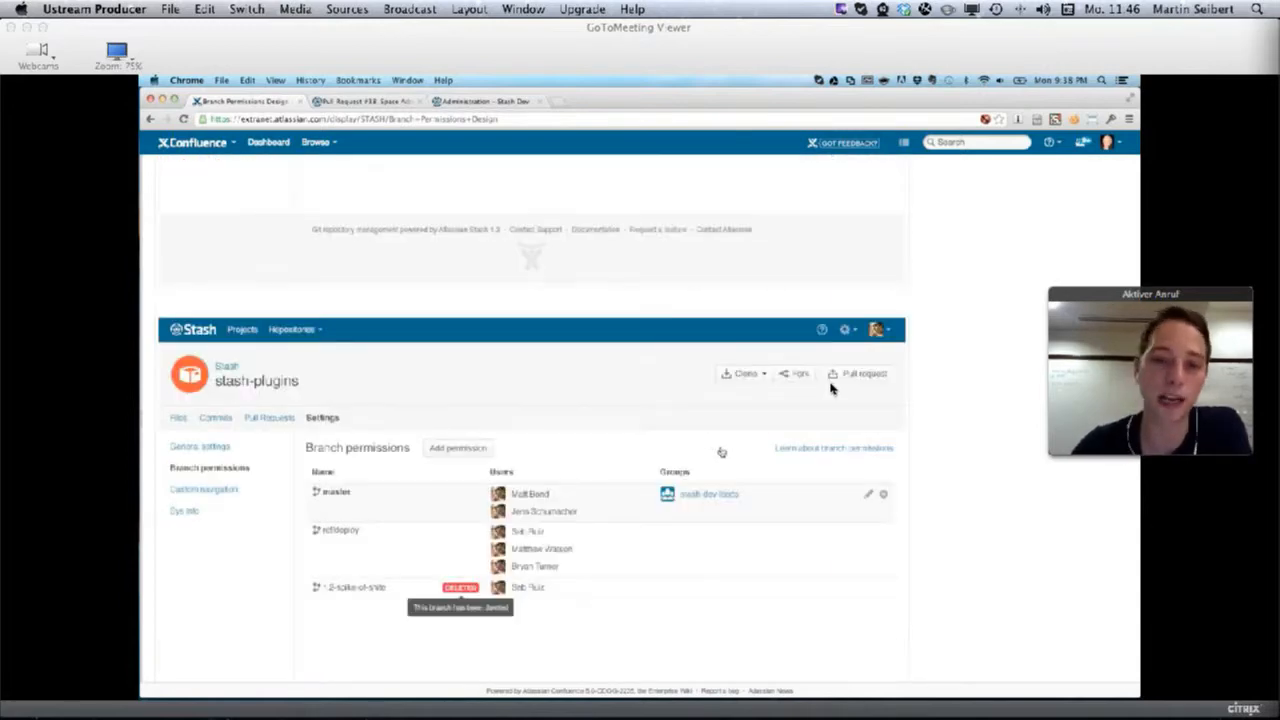
scroll(down, 3)
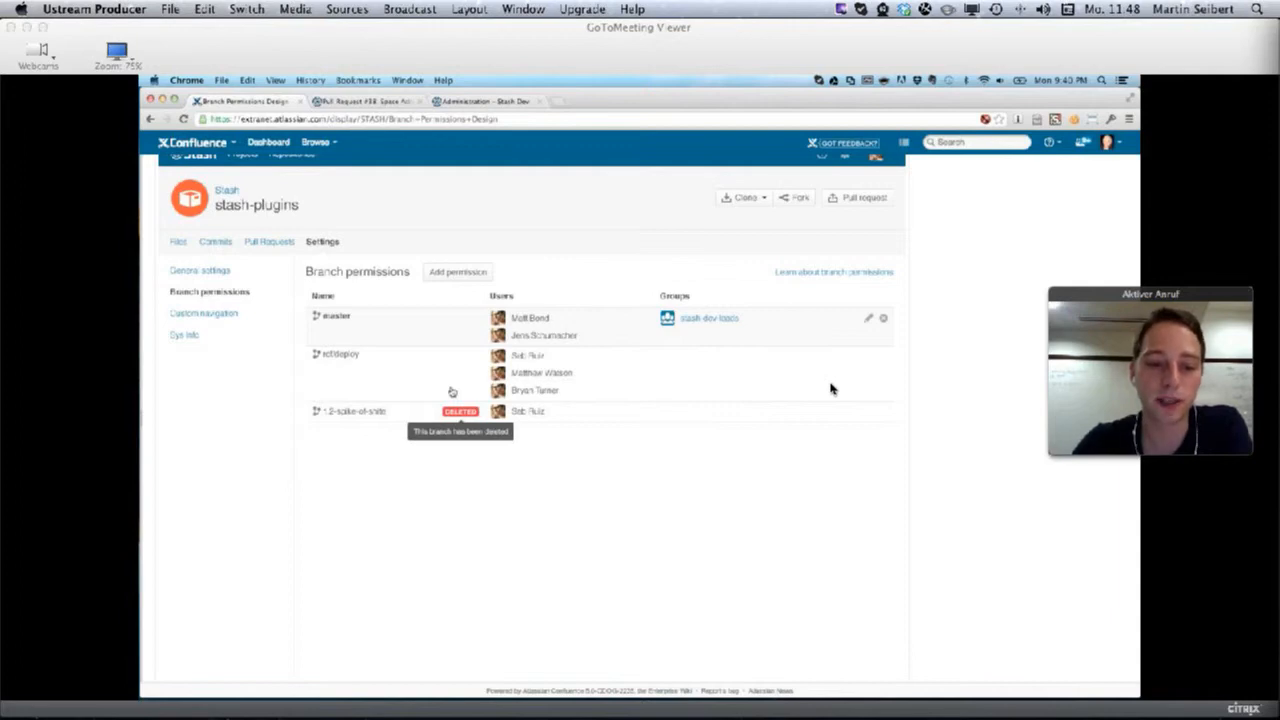
scroll(down, 3)
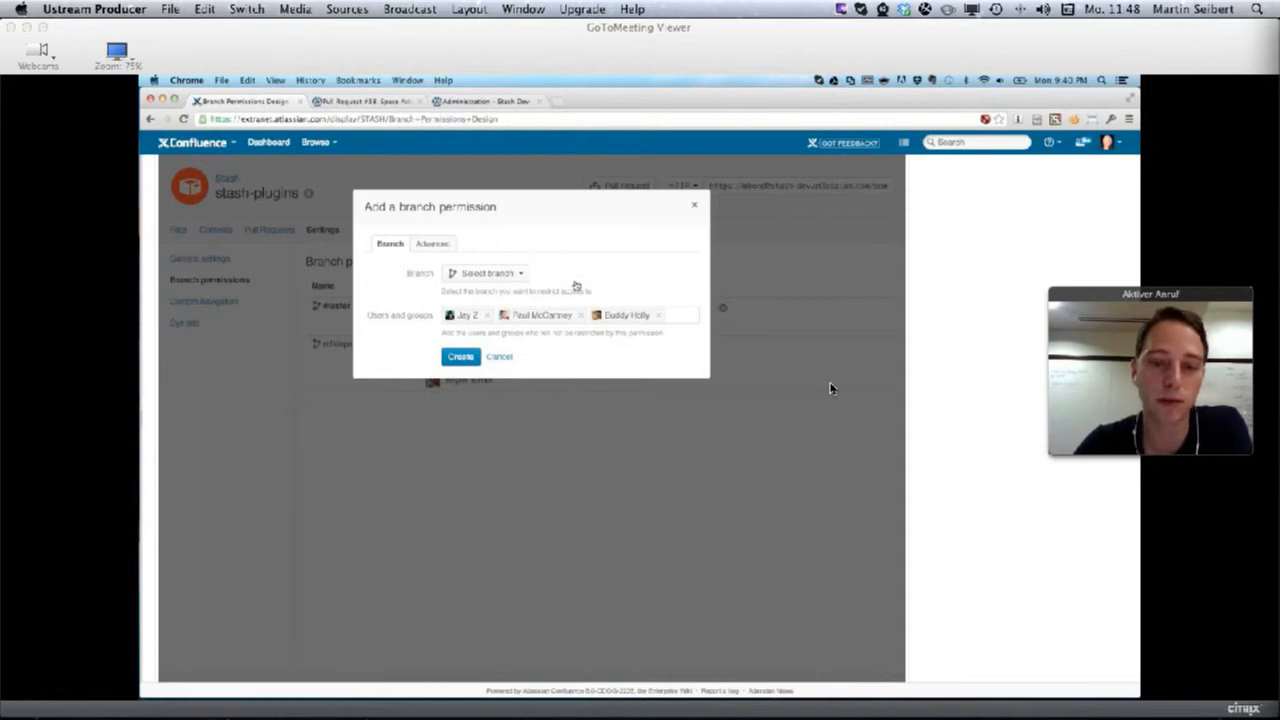
mouse_move(564, 322)
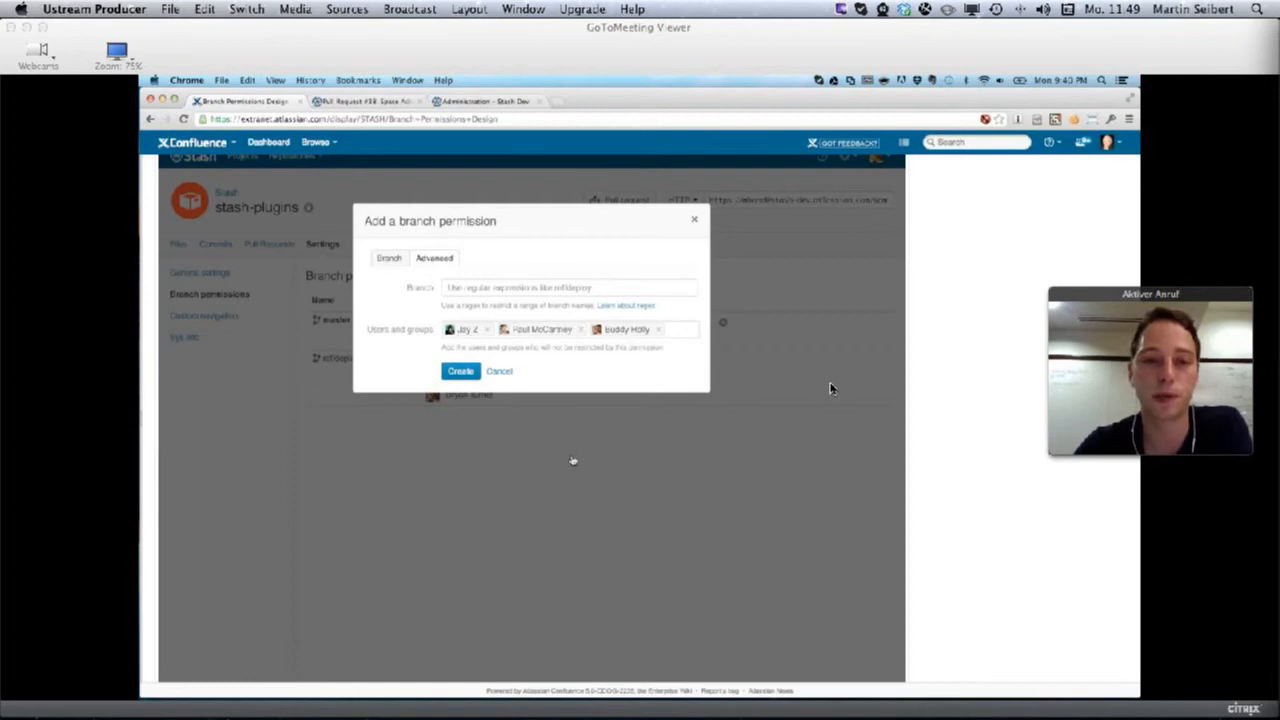
Scroll to the 'Add a branch permission' dialog mockup's Advanced branch-pattern view
scroll(down, 3)
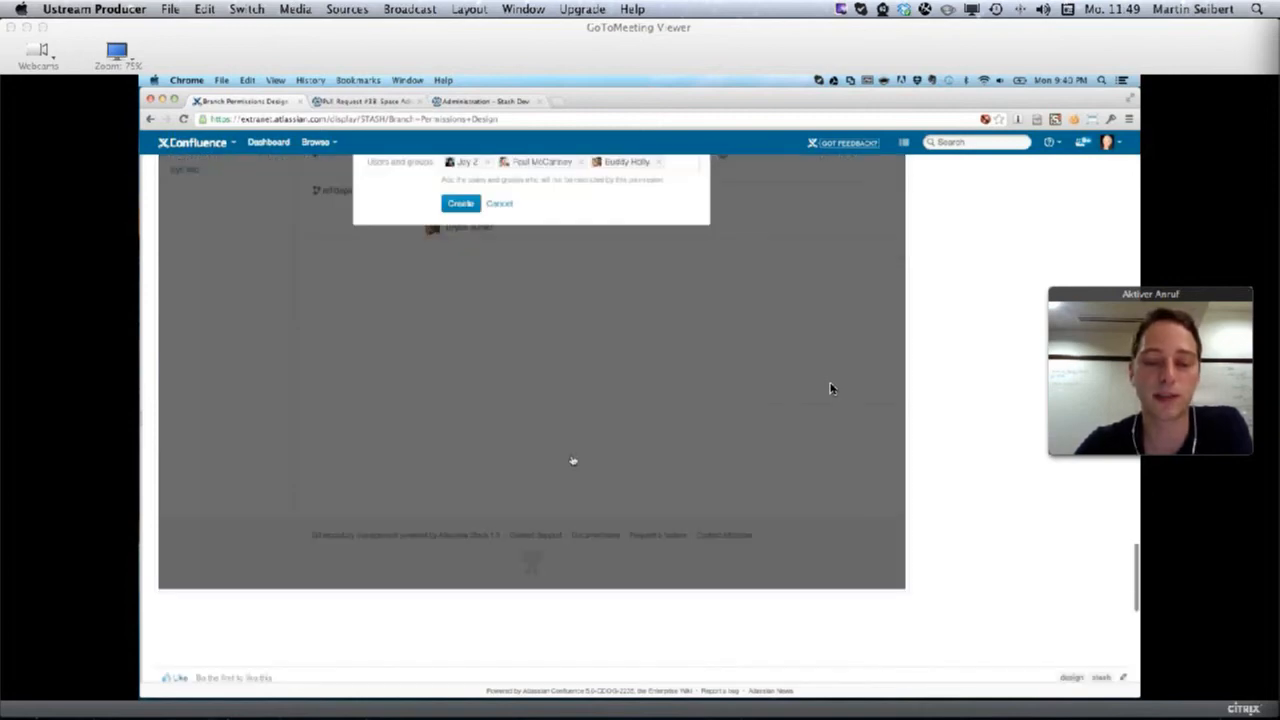